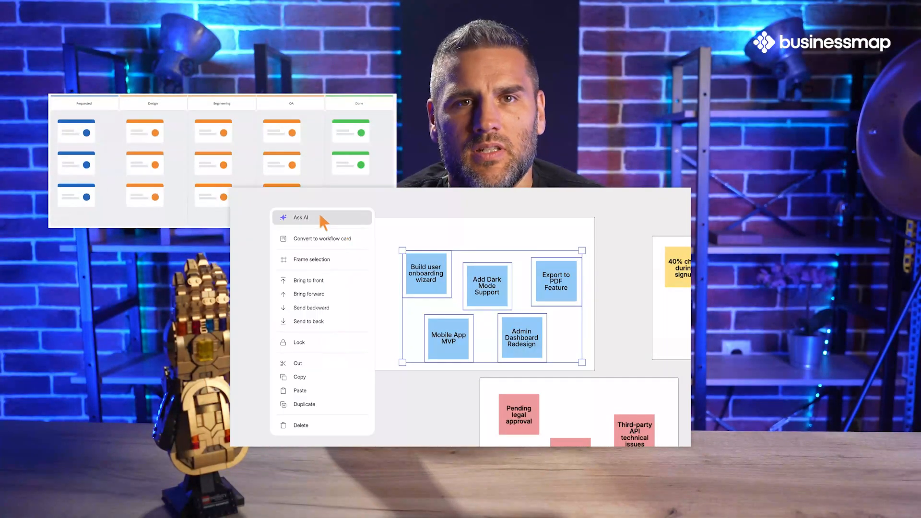
Open the Businessmap 12 workspace dashboard from the left sidebar.
left_click(300, 218)
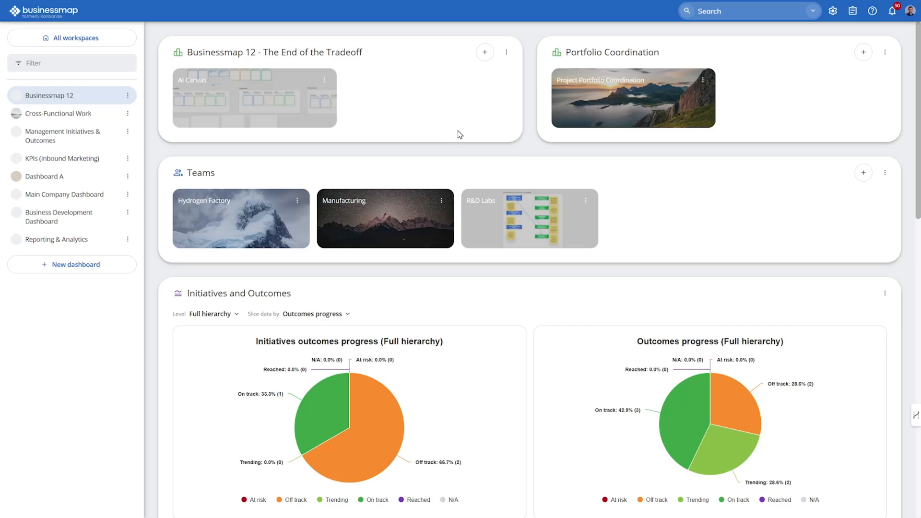
Create AI Canvas 'End of the tradeoff' described as 'Describe Toyota's strategy on hydrogen cars' and save it.
left_click(484, 51)
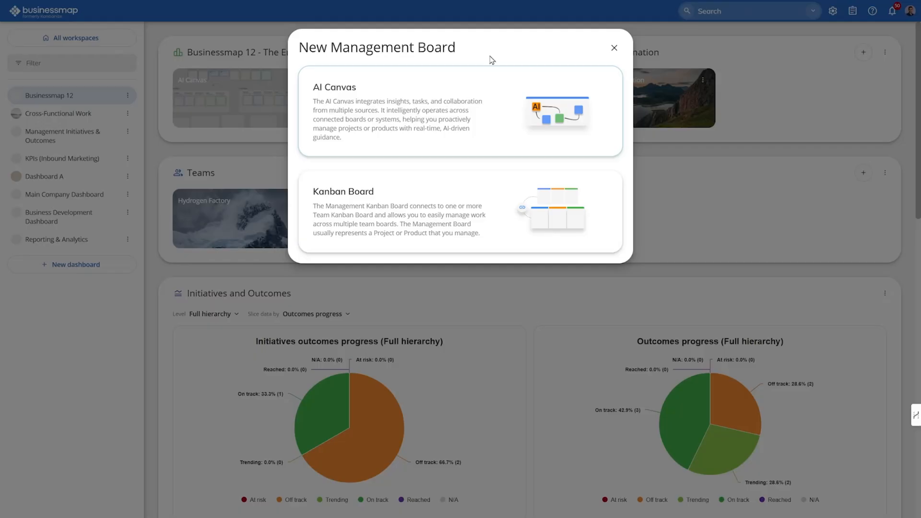
mouse_move(488, 142)
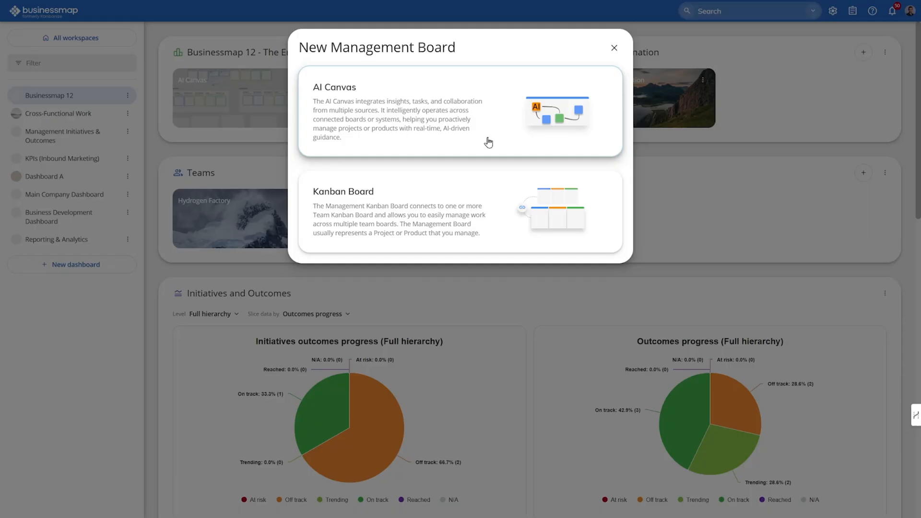
left_click(459, 111)
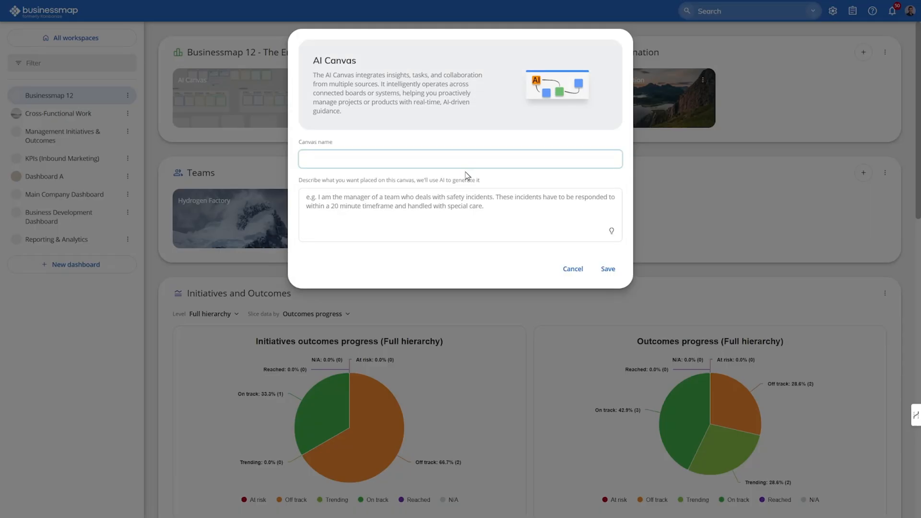
type("End of the tradeoff")
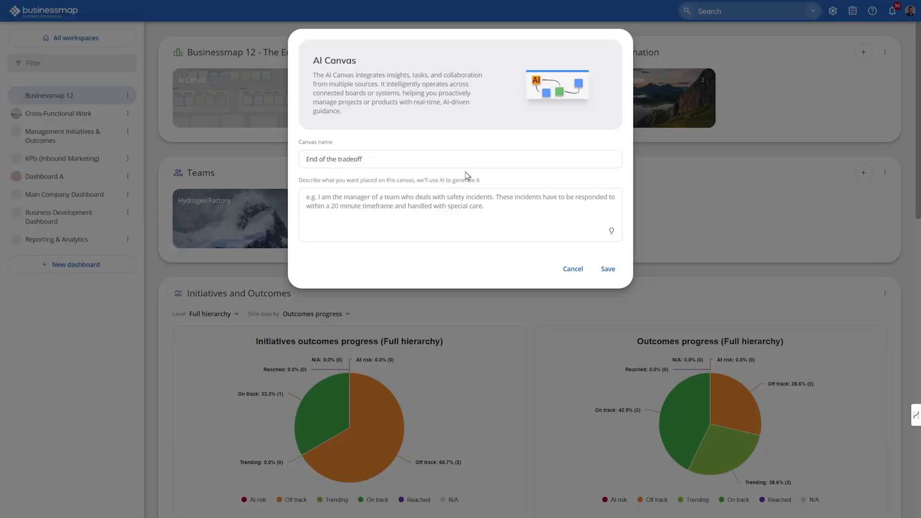
left_click(461, 214)
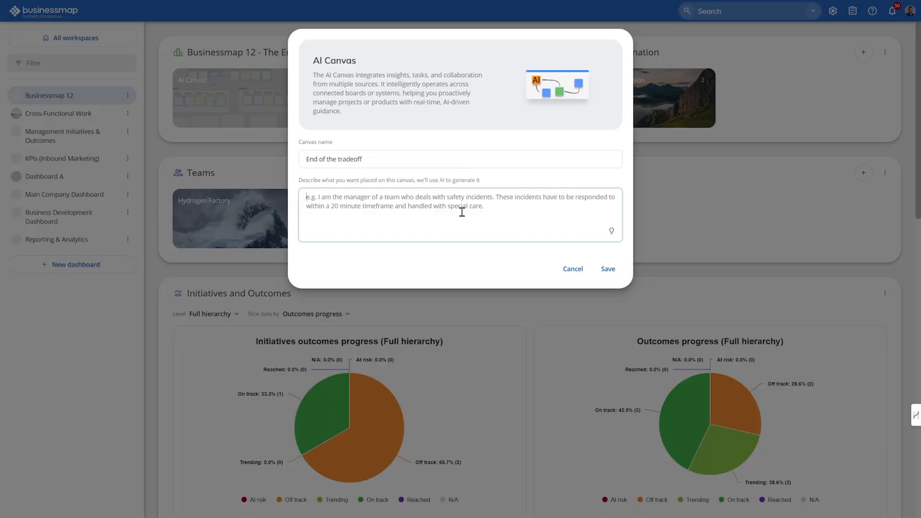
mouse_move(434, 223)
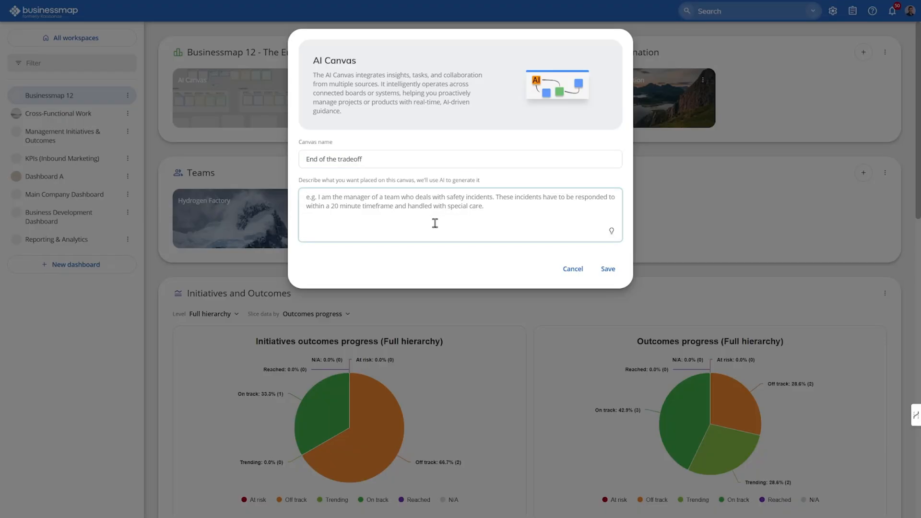
type("Describe Toyota's strategy on hy")
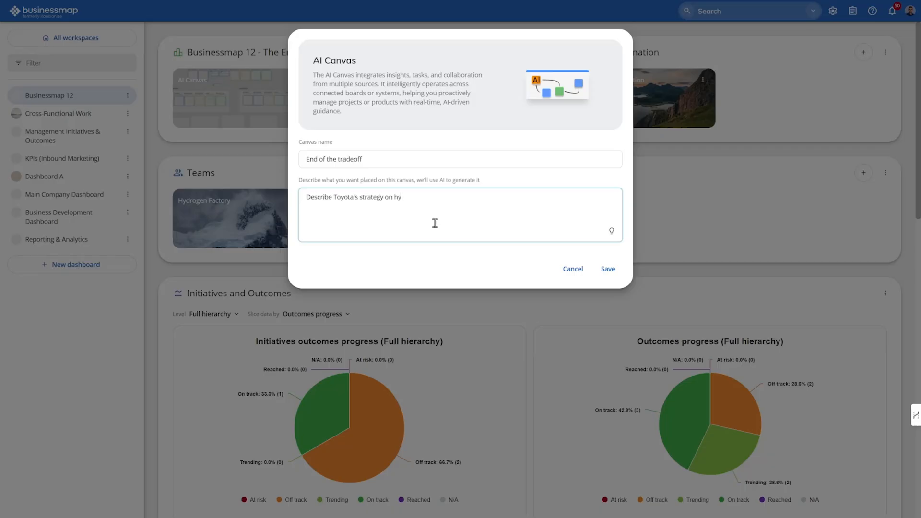
type("drogen cars")
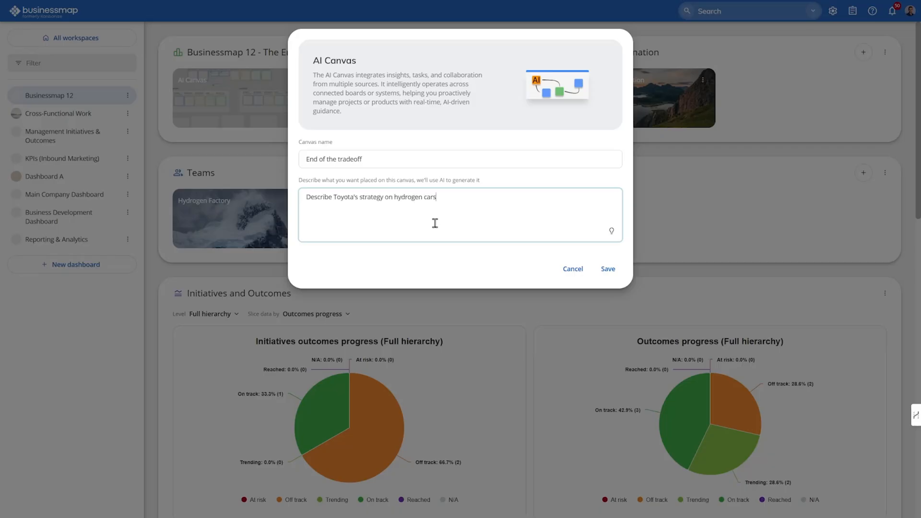
left_click(607, 268)
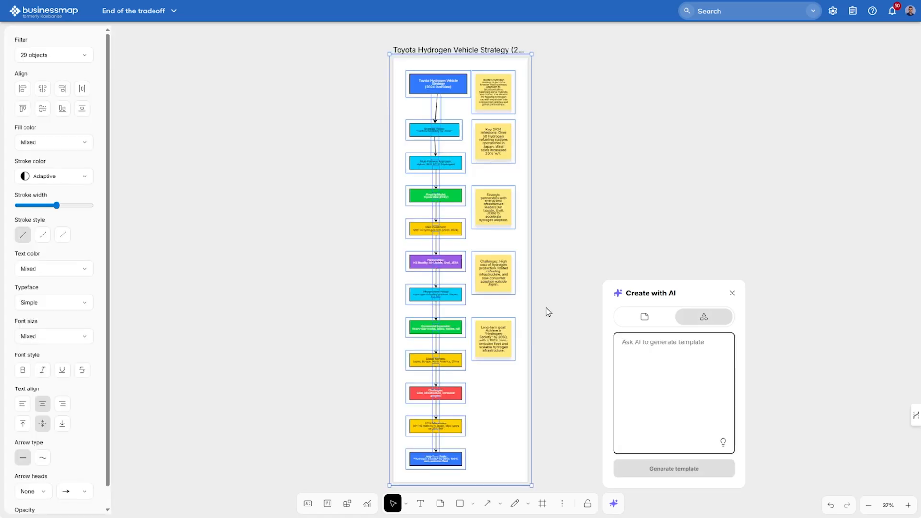
Zoom into and scroll through the hydrogen strategy flowchart, then start Create with AI in notes mode.
left_click(737, 294)
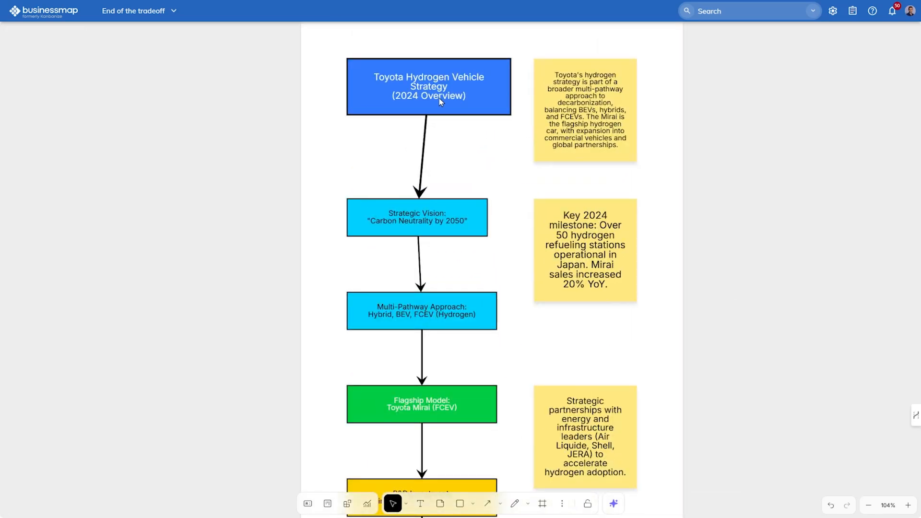
scroll("down", 3)
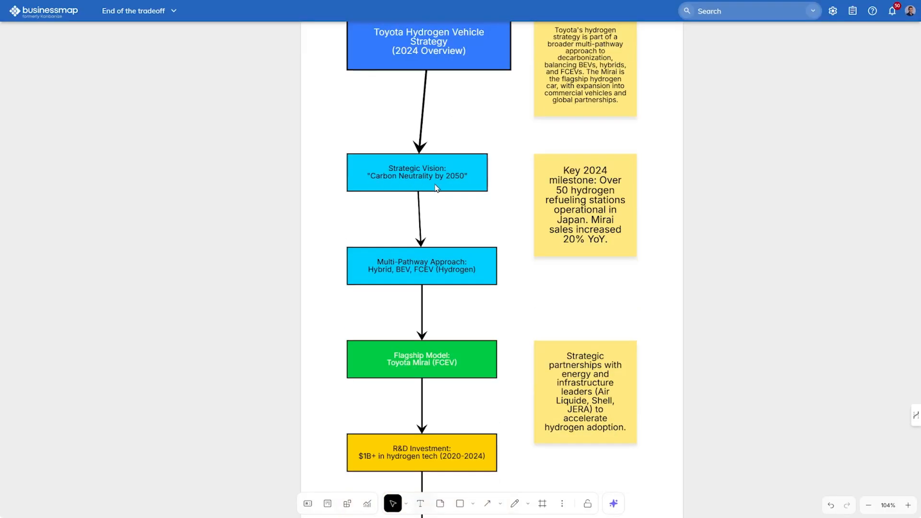
mouse_move(482, 196)
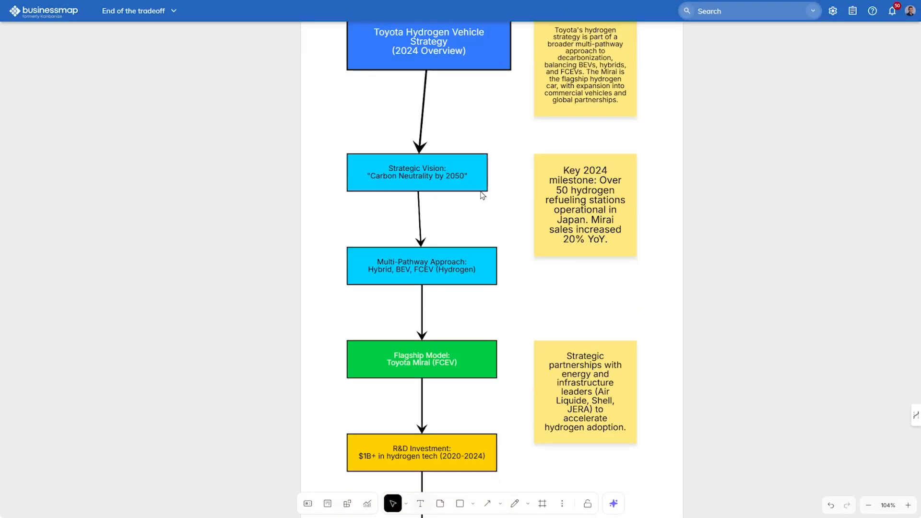
scroll("down", 3)
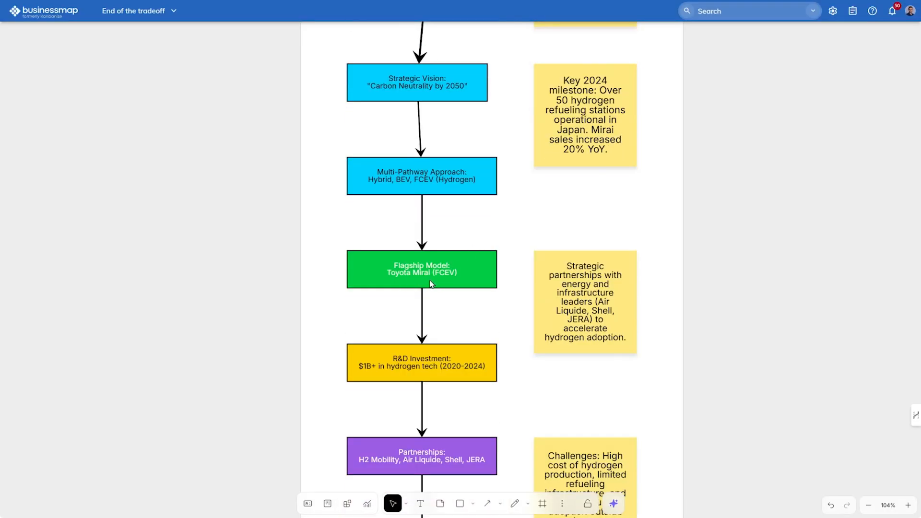
scroll("down", 3)
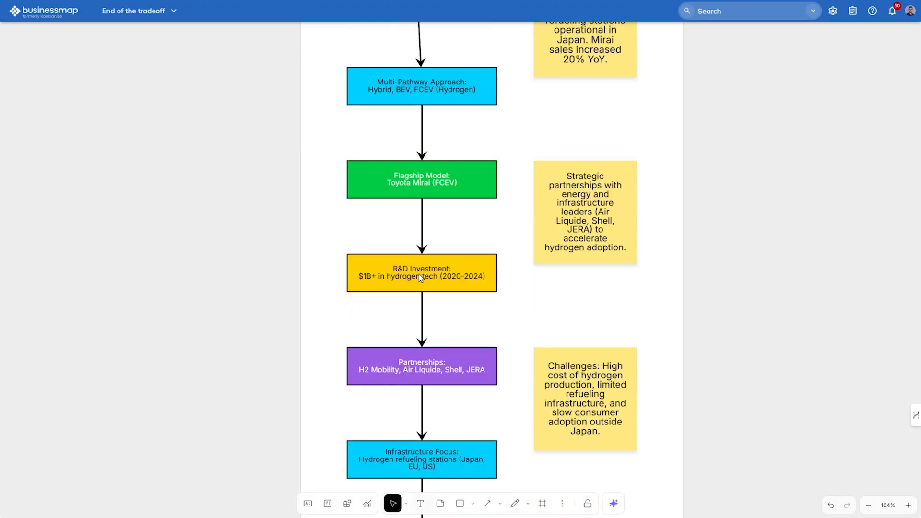
scroll("down", 3)
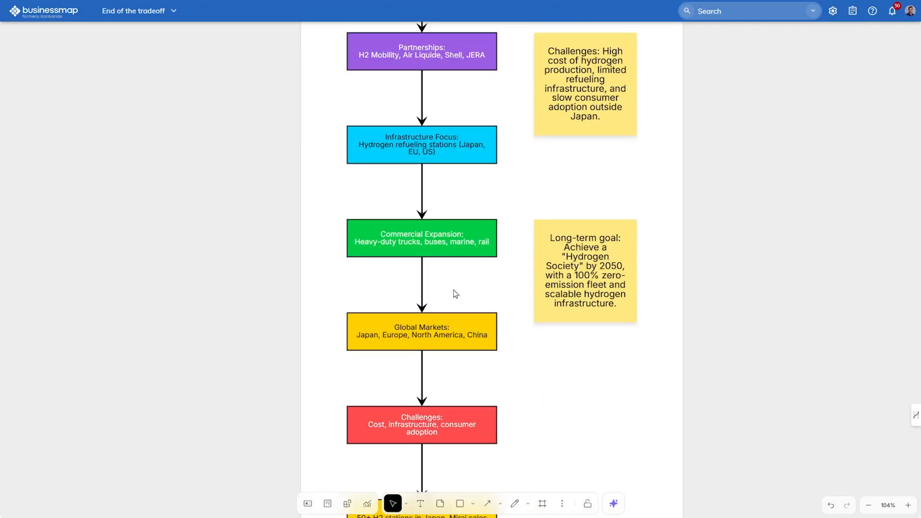
left_click(421, 425)
type("Make sense of Toyota")
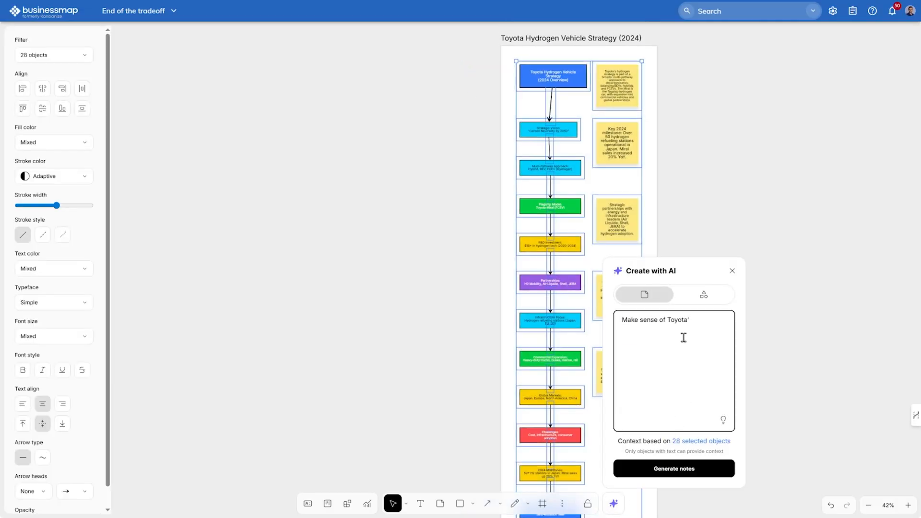
Generate 5 project notes for next year from Toyota's hydrogen strategy and close the AI panel.
type("'s hydrogen strategy and")
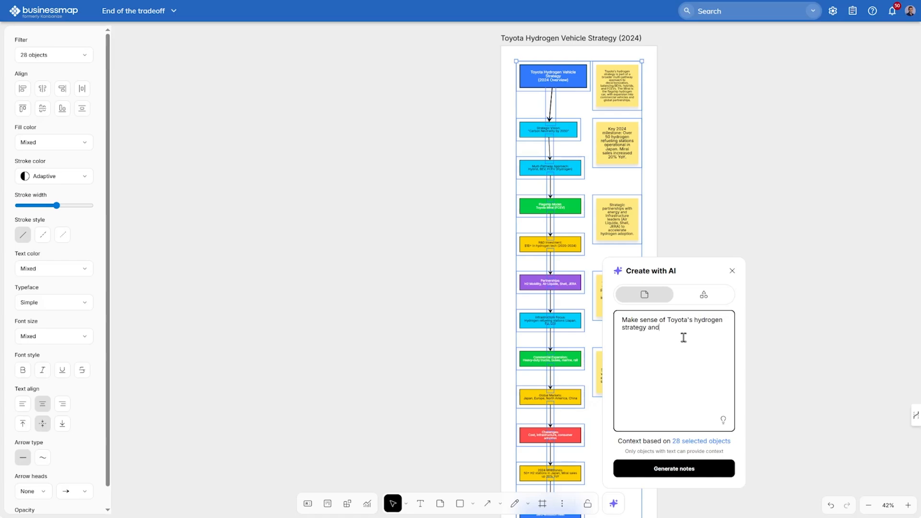
type("generate 5 projects that should be started ne")
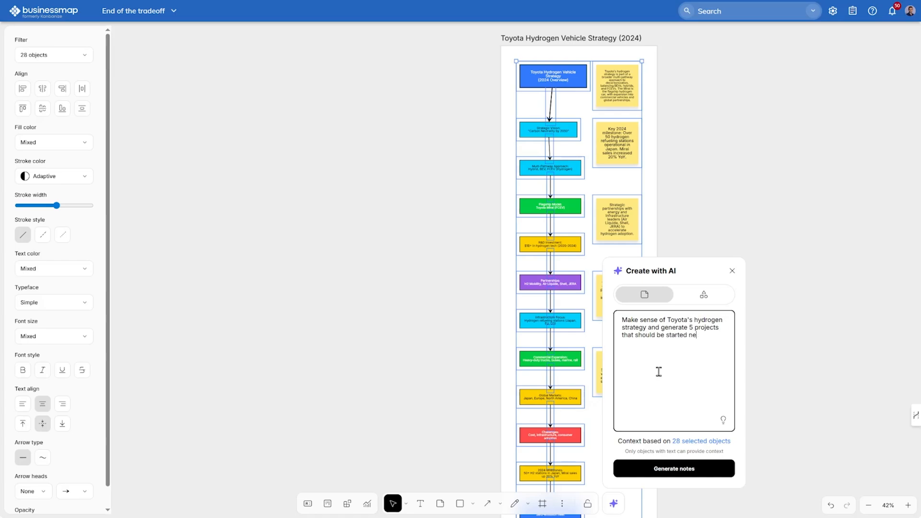
type("xt year")
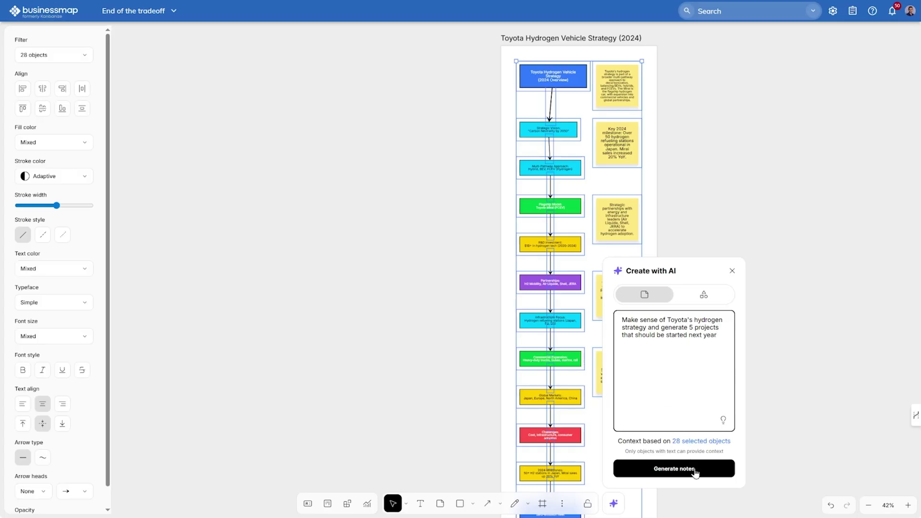
left_click(672, 468)
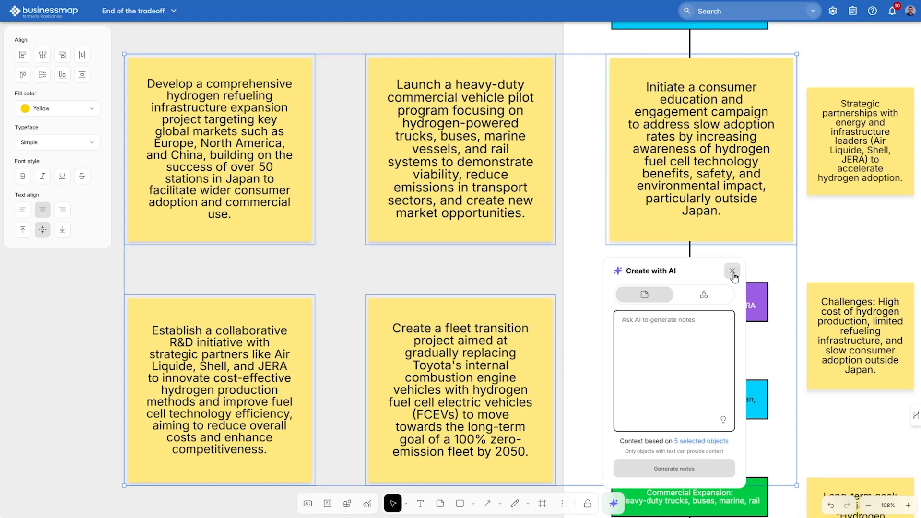
left_click(731, 271)
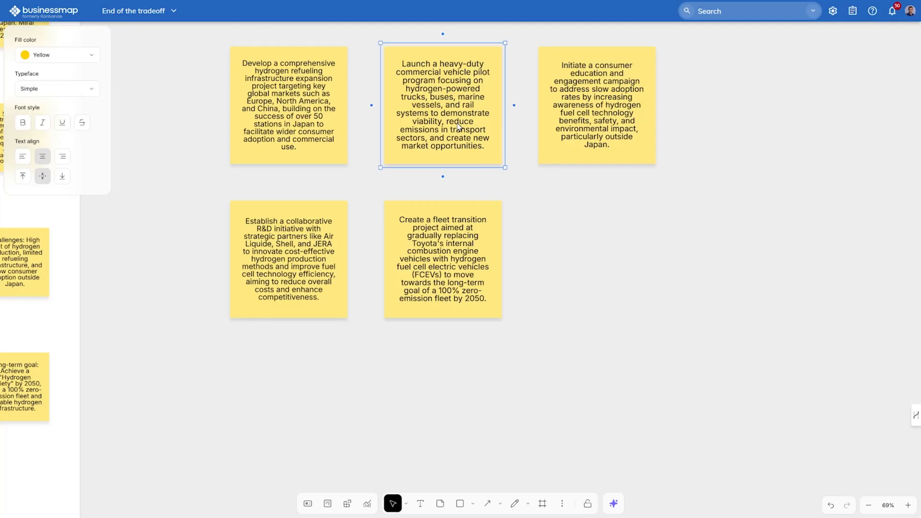
Convert the heavy-duty vehicle pilot note into a card in Requested, Portfolio Lane.
right_click(458, 126)
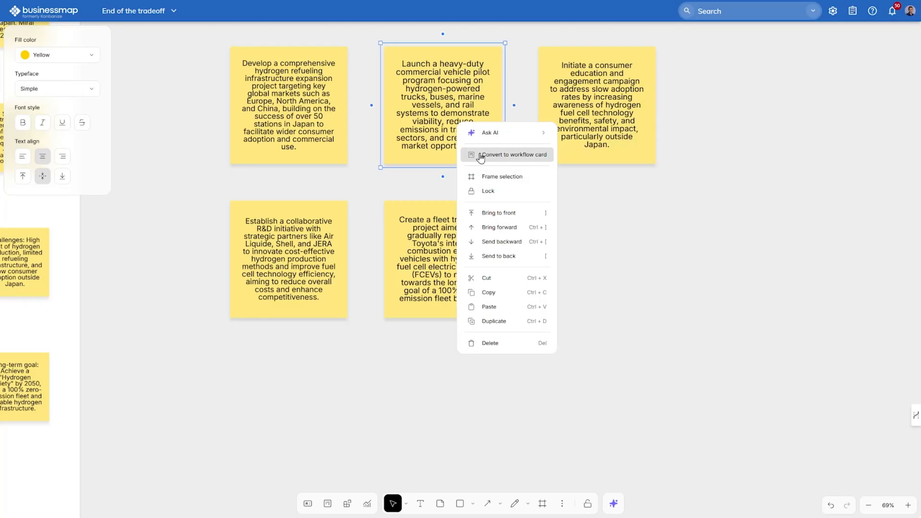
left_click(512, 154)
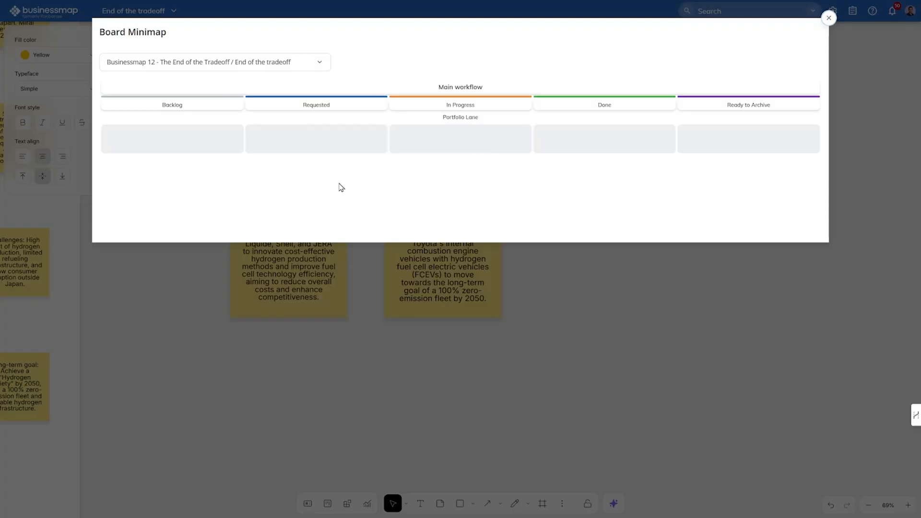
mouse_move(459, 138)
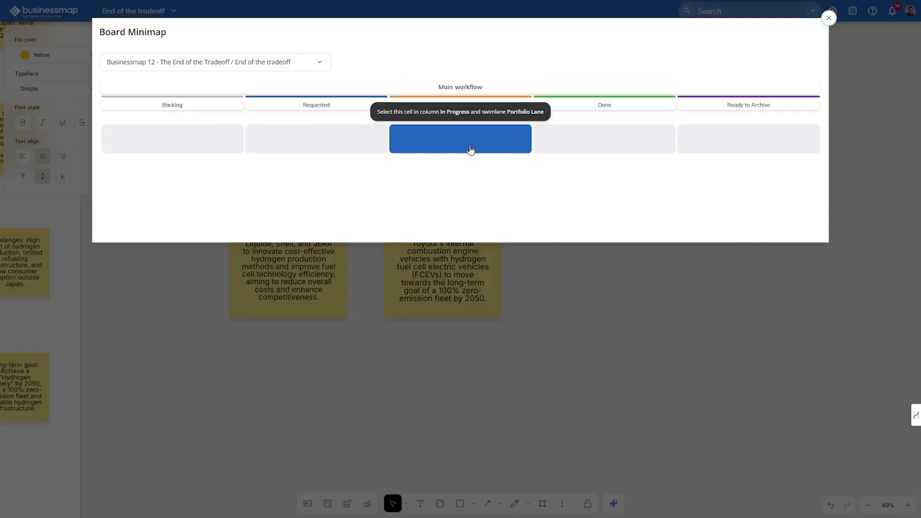
mouse_move(574, 138)
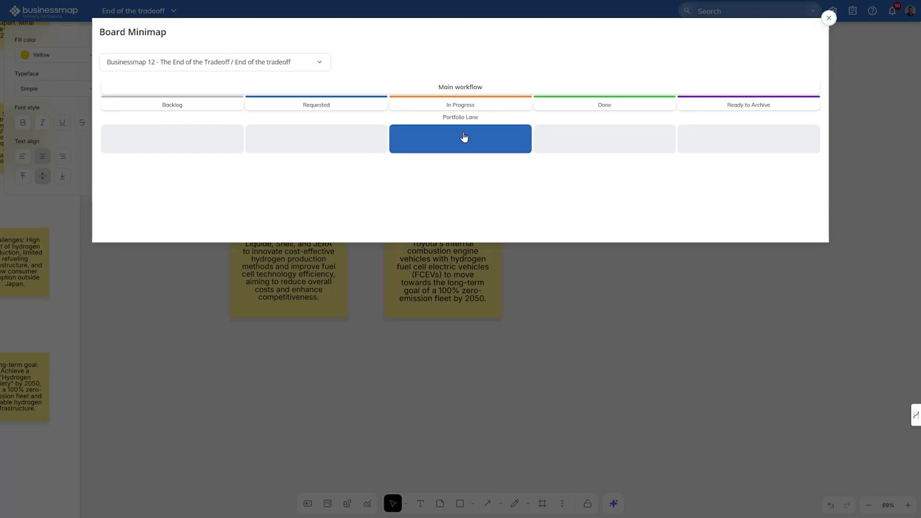
mouse_move(449, 146)
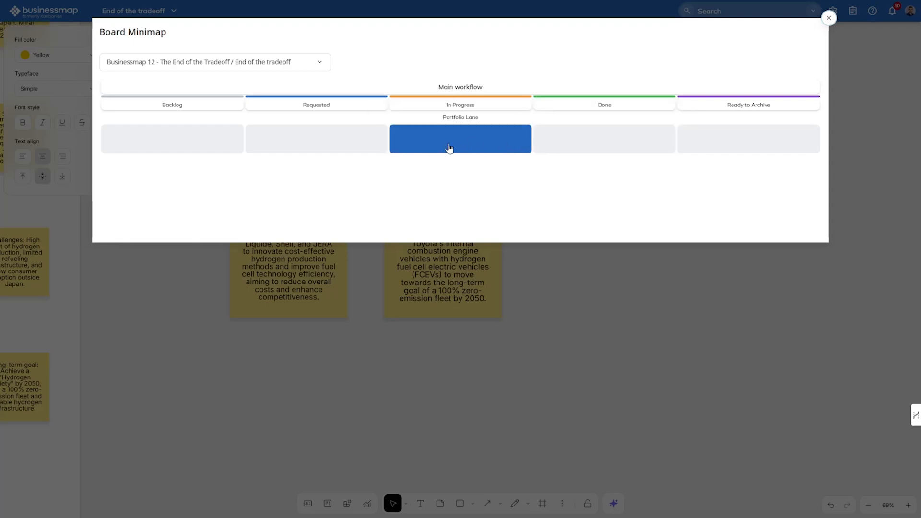
mouse_move(316, 138)
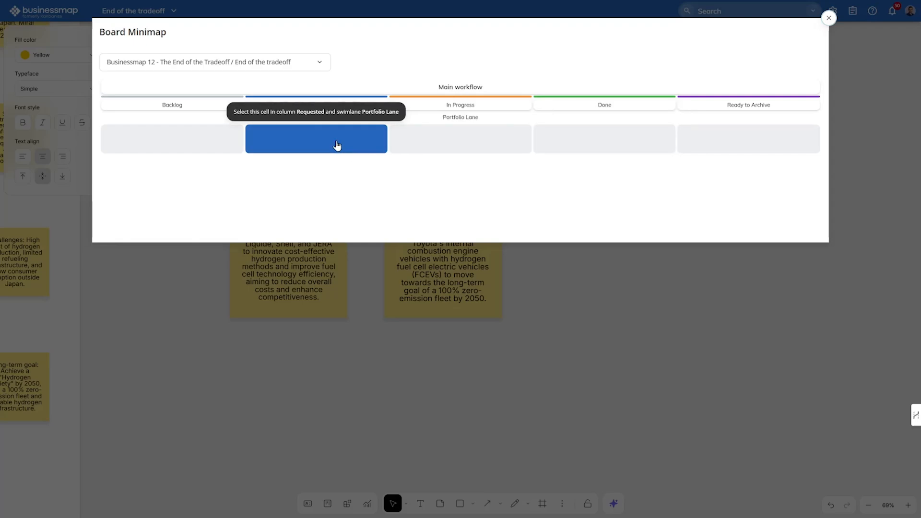
left_click(316, 139)
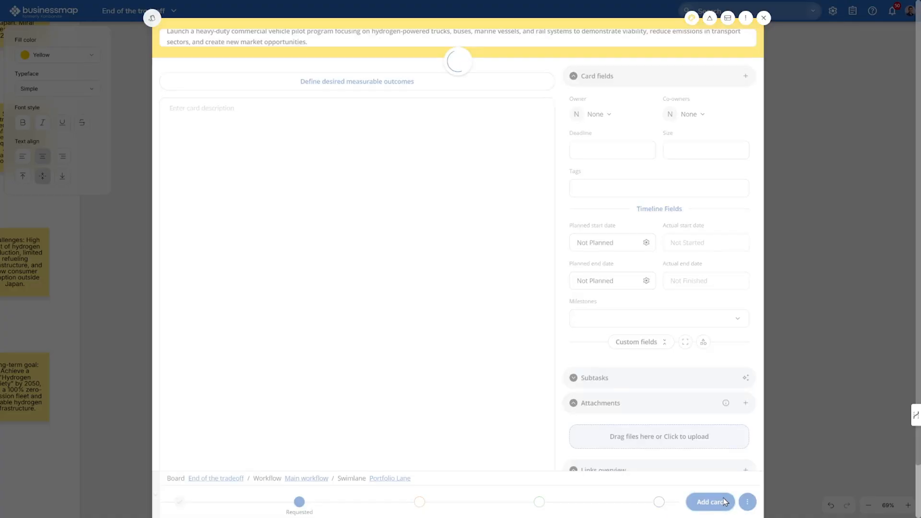
left_click(762, 17)
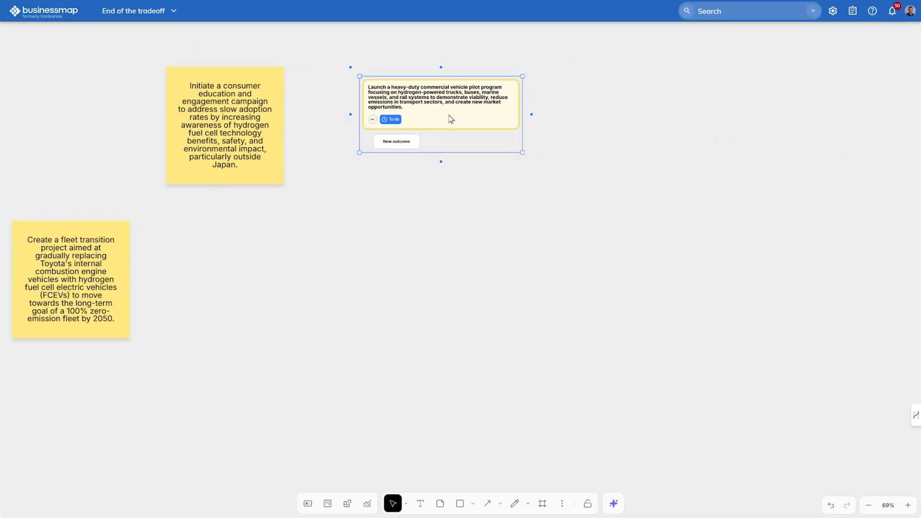
Add four AI-suggested outcomes to the pilot card, excluding Fuel Cost Savings and Market Interest Level.
scroll("up", 3)
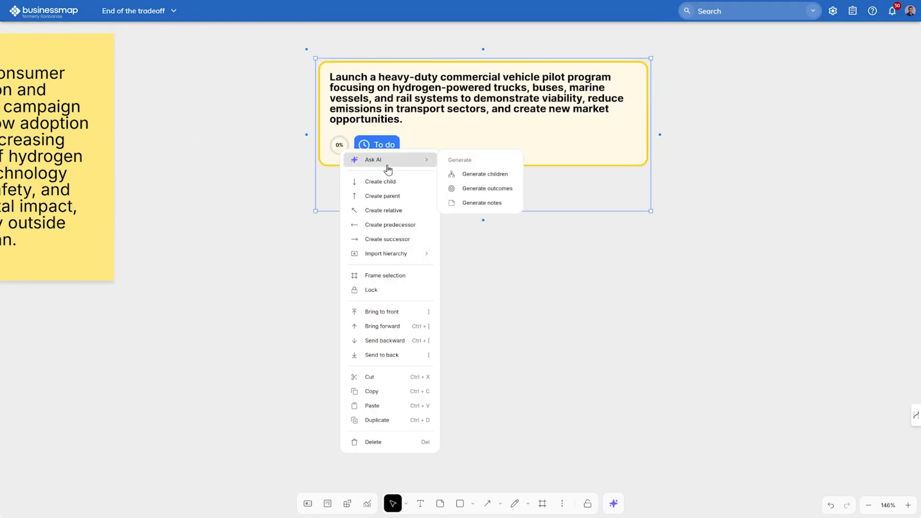
mouse_move(487, 188)
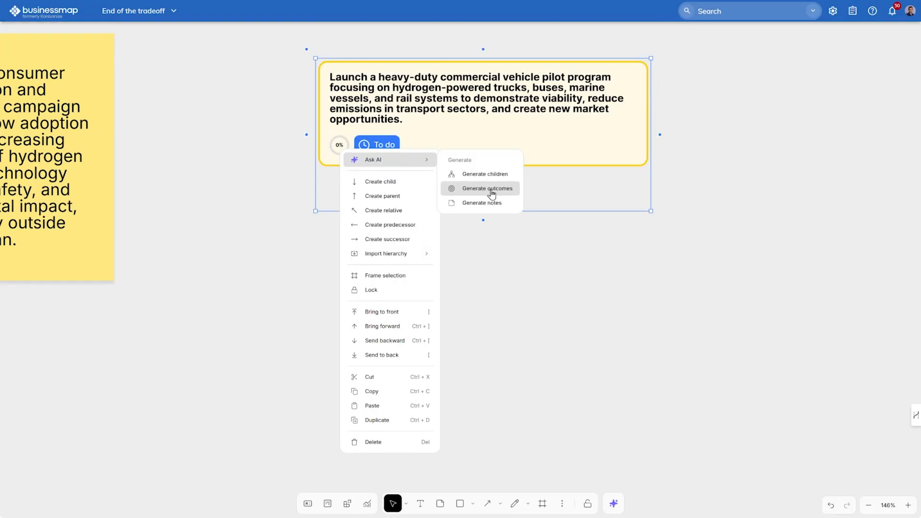
left_click(487, 188)
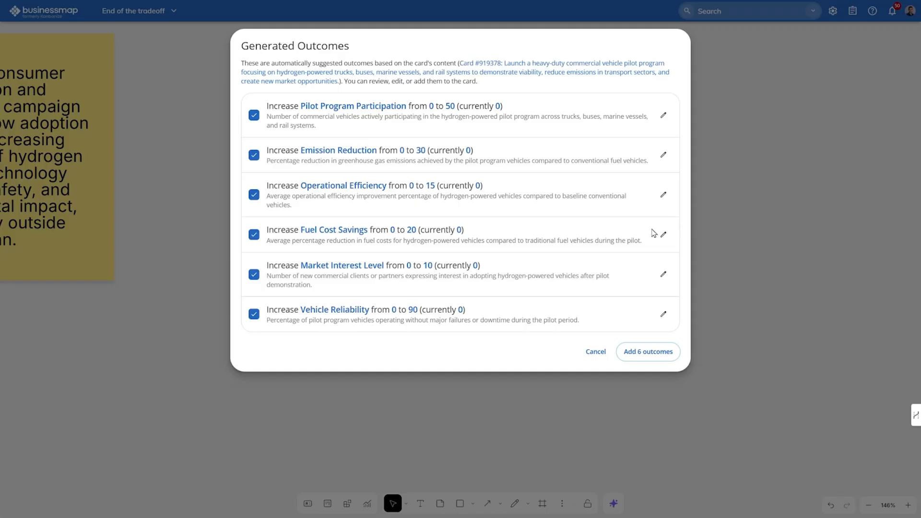
mouse_move(363, 330)
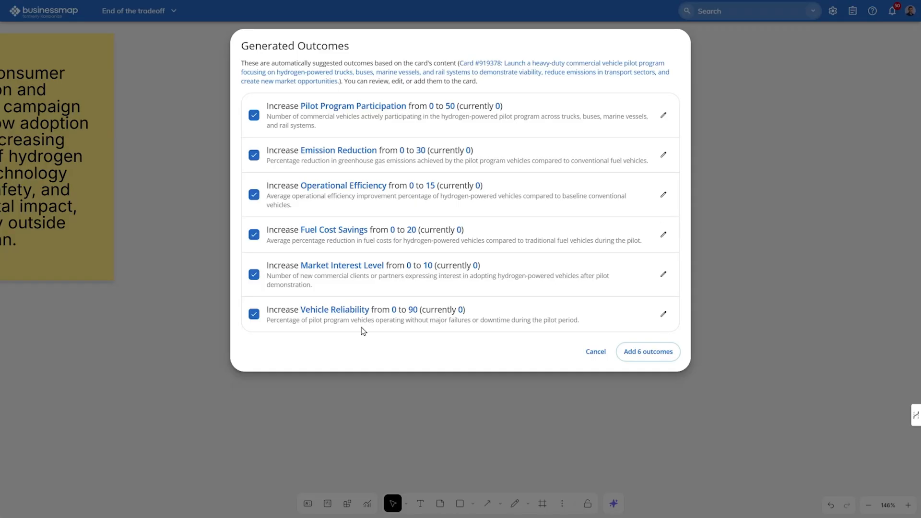
mouse_move(310, 205)
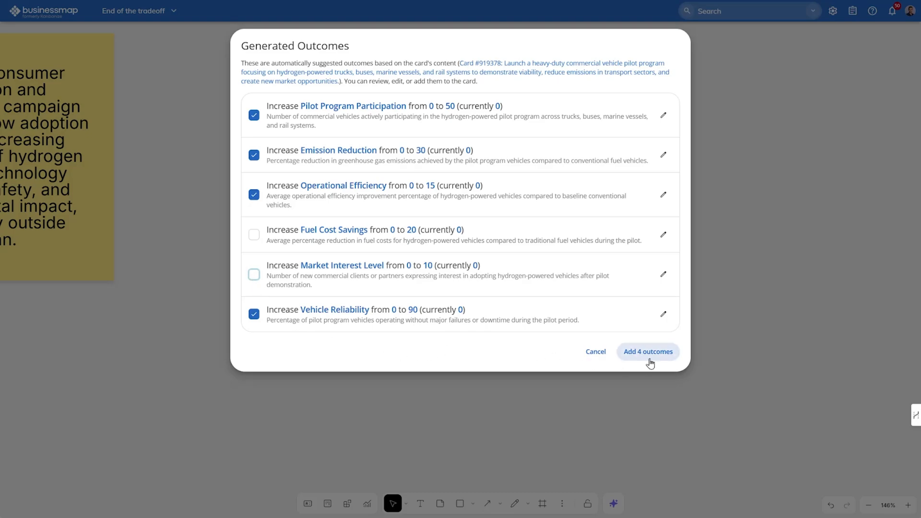
left_click(647, 351)
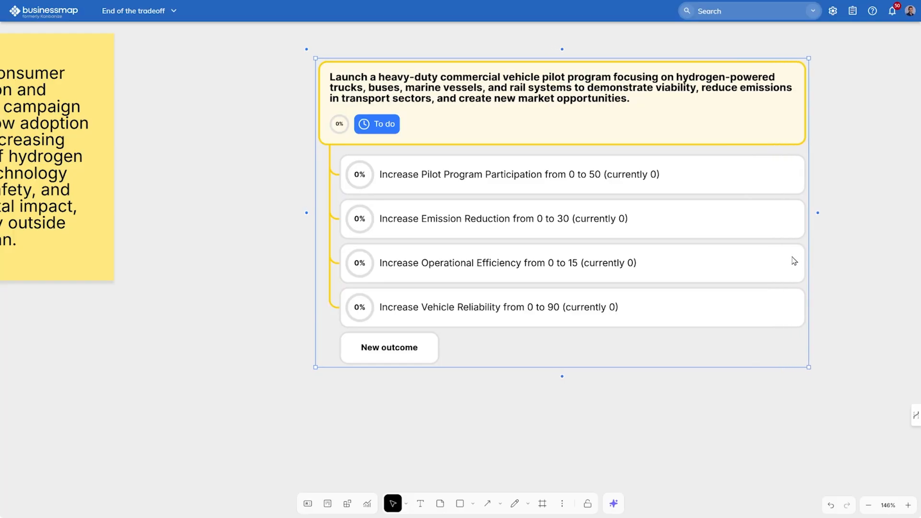
mouse_move(670, 368)
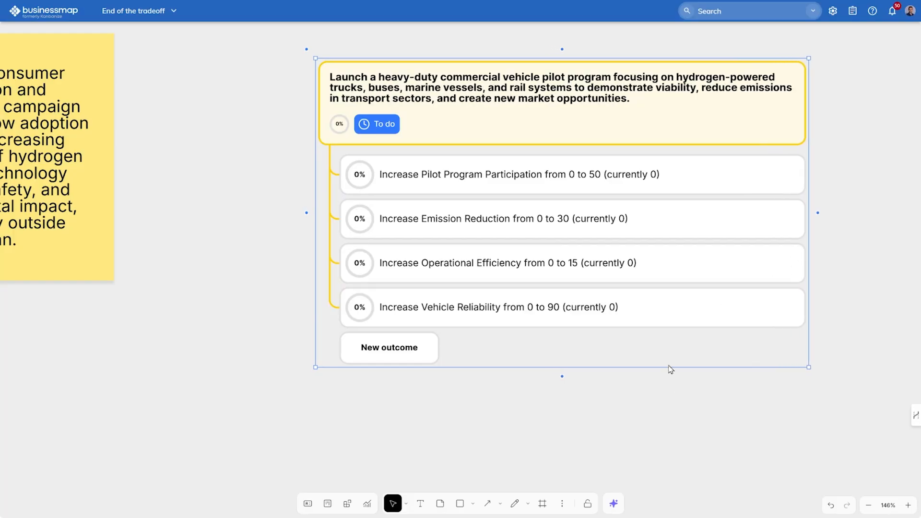
Generate 2 AI child cards for the pilot program contributing to Emission Reduction.
right_click(496, 122)
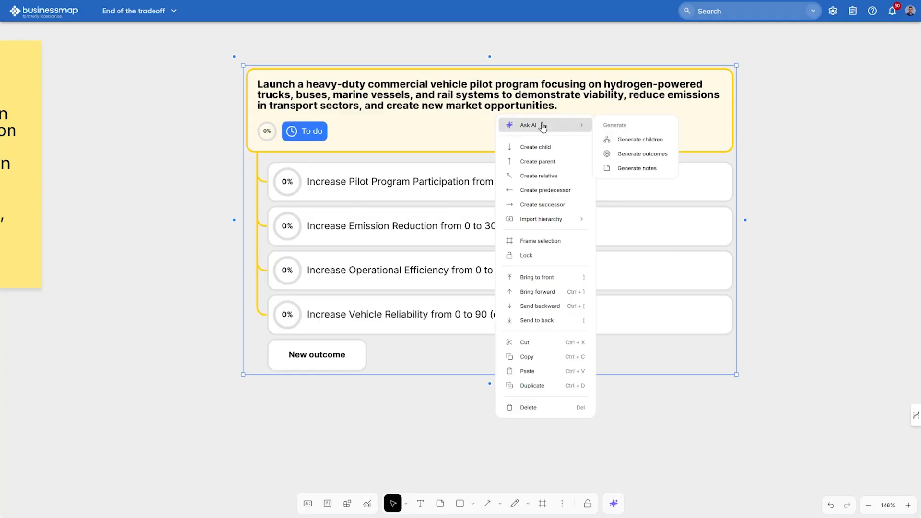
mouse_move(636, 139)
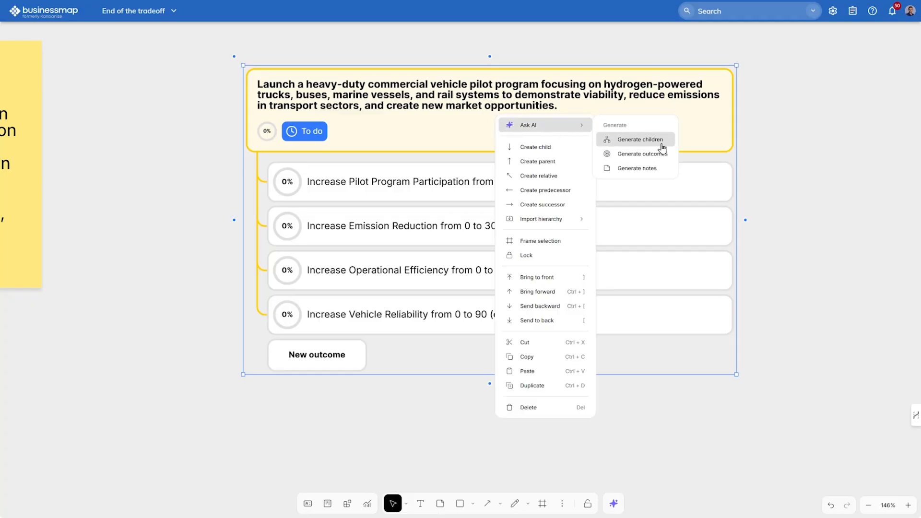
left_click(637, 139)
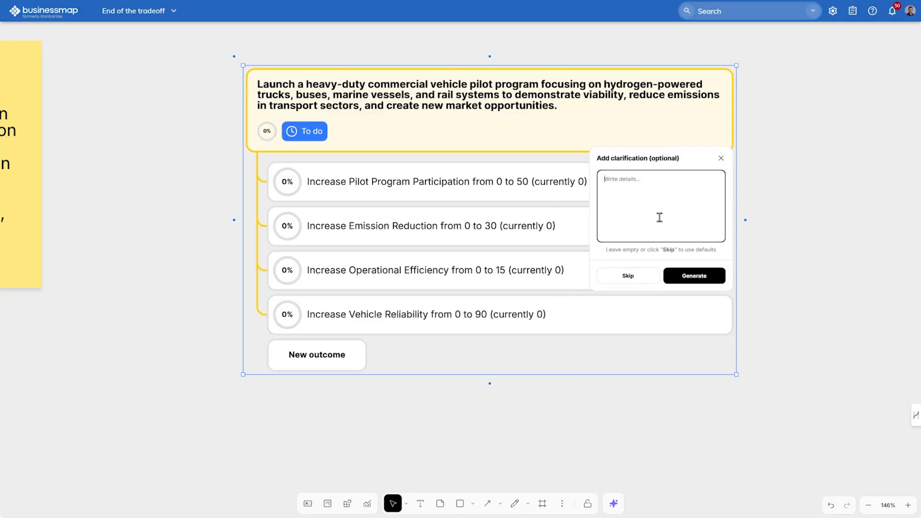
type("Generate 2 child cards based on the outcome to increase emission reduction")
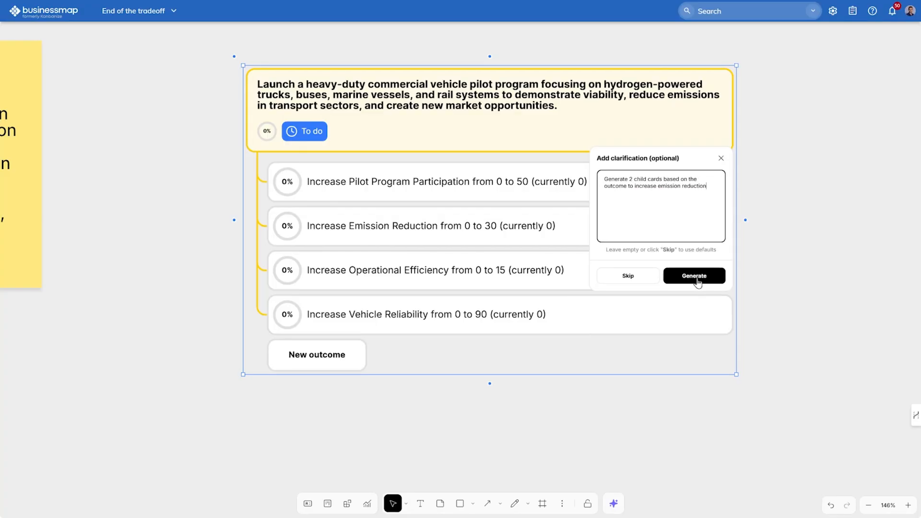
left_click(692, 276)
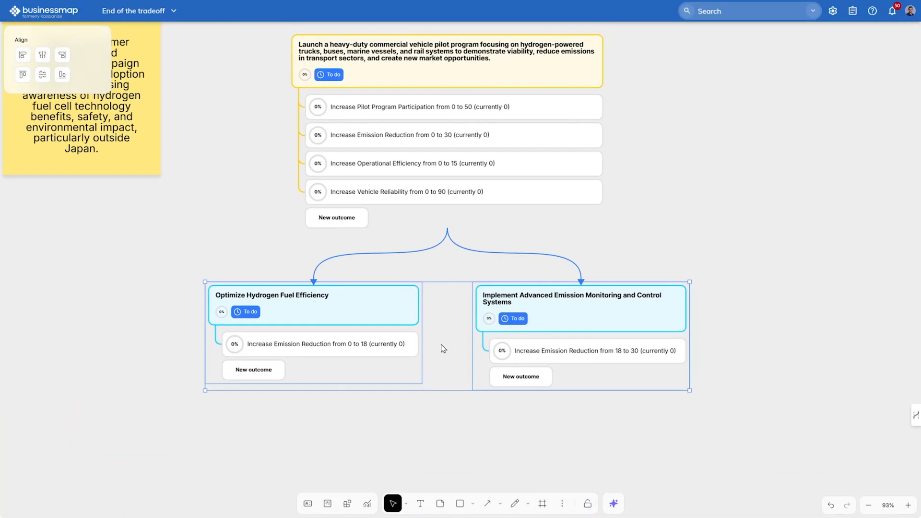
mouse_move(626, 313)
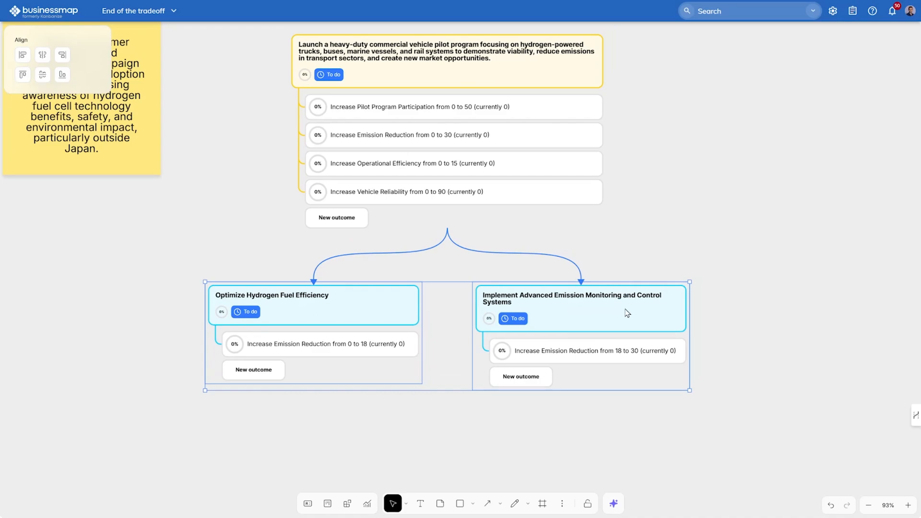
mouse_move(300, 355)
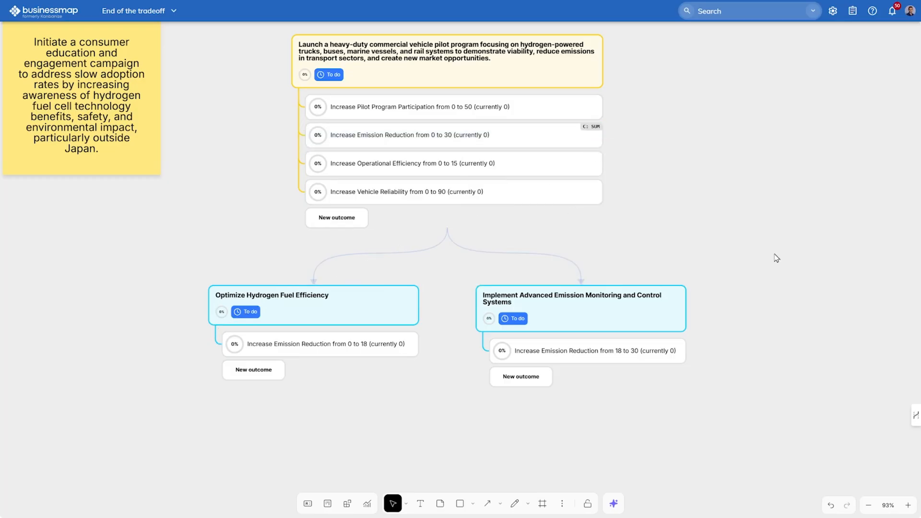
Confirm the SUM roll-up and set child emission reductions to 10 and 8, totalling 18.
left_click(593, 127)
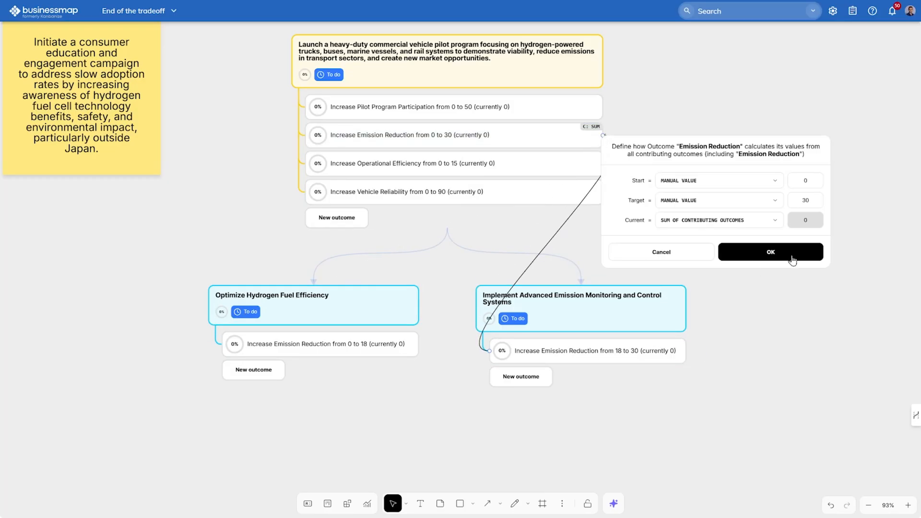
left_click(770, 251)
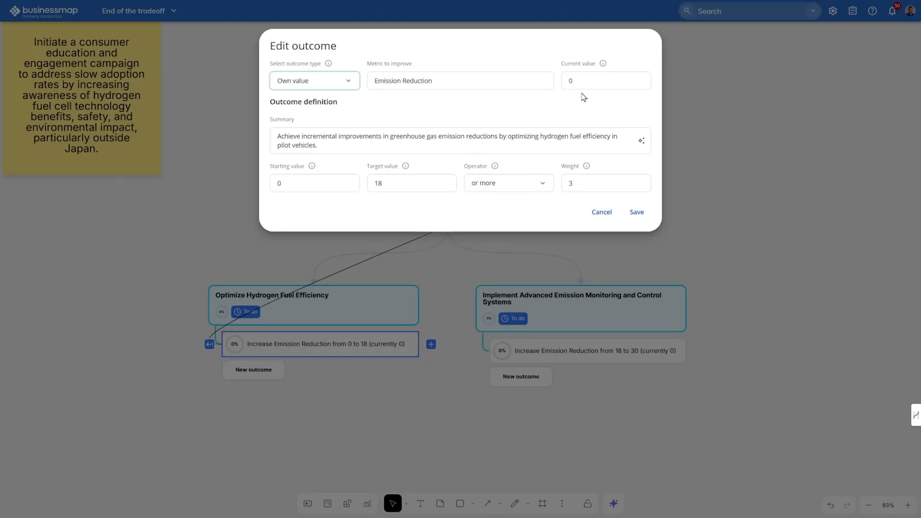
left_click(605, 81)
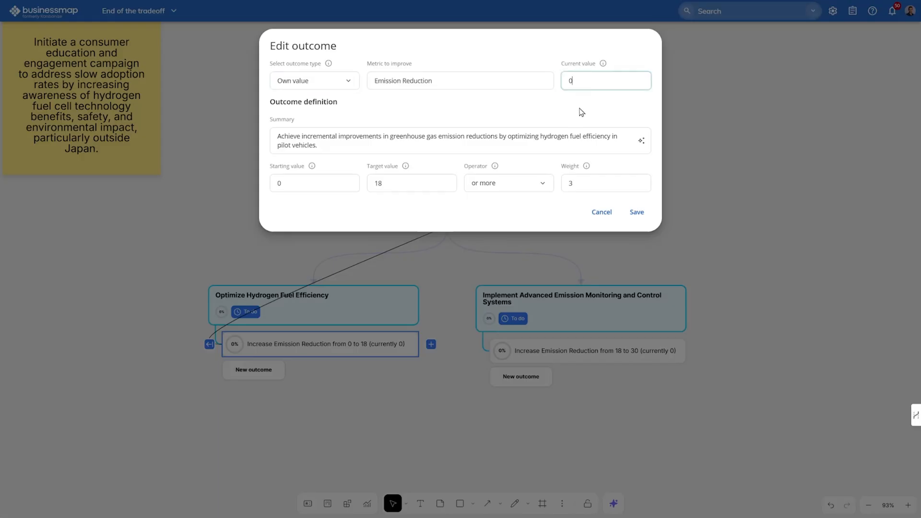
left_click(635, 211)
type("8")
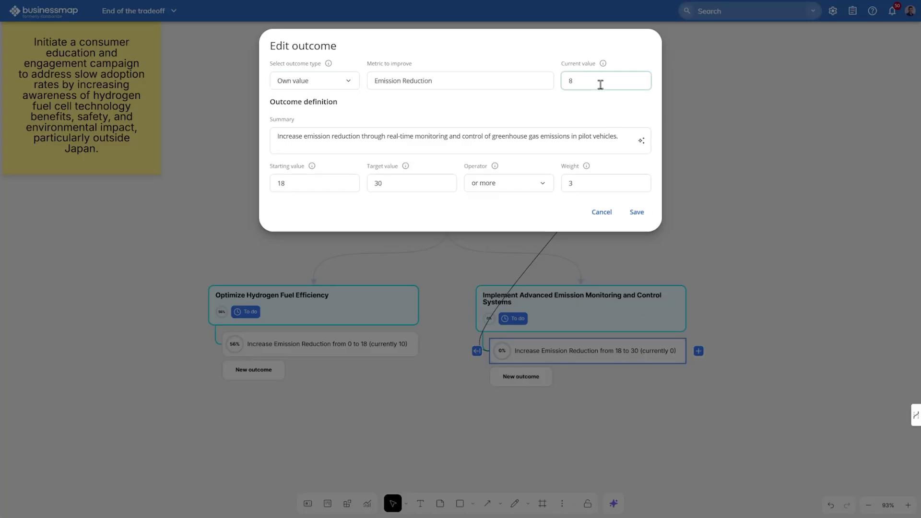
left_click(636, 211)
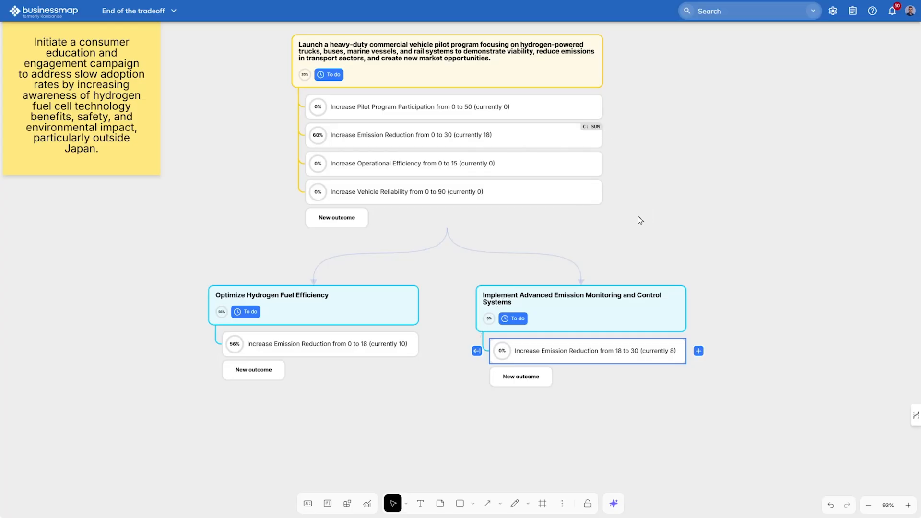
mouse_move(494, 144)
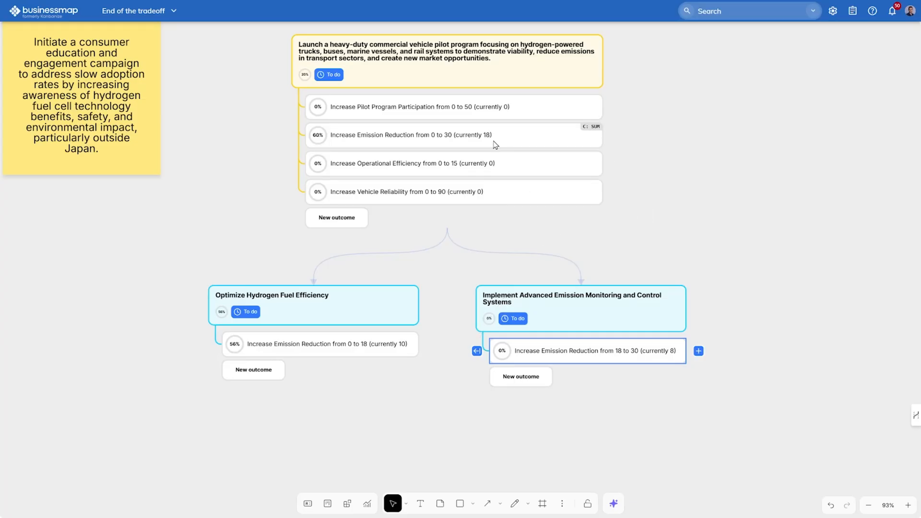
mouse_move(325, 147)
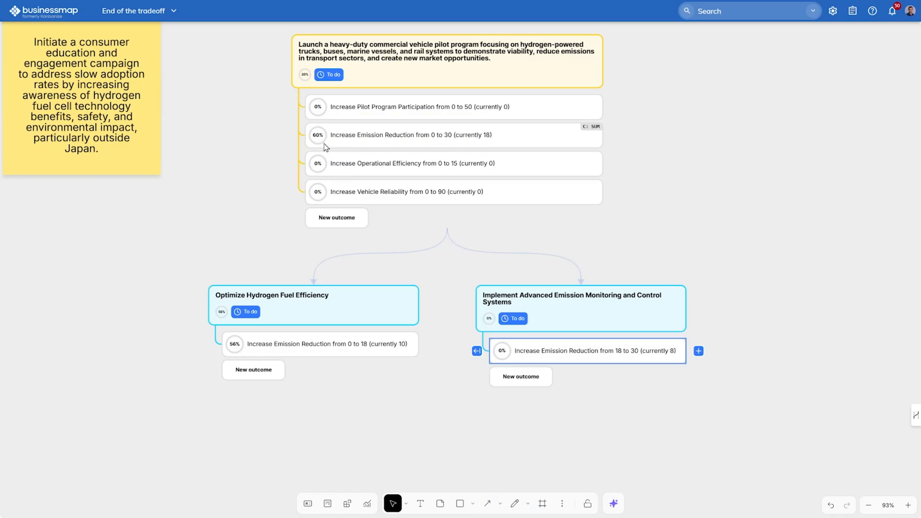
mouse_move(631, 233)
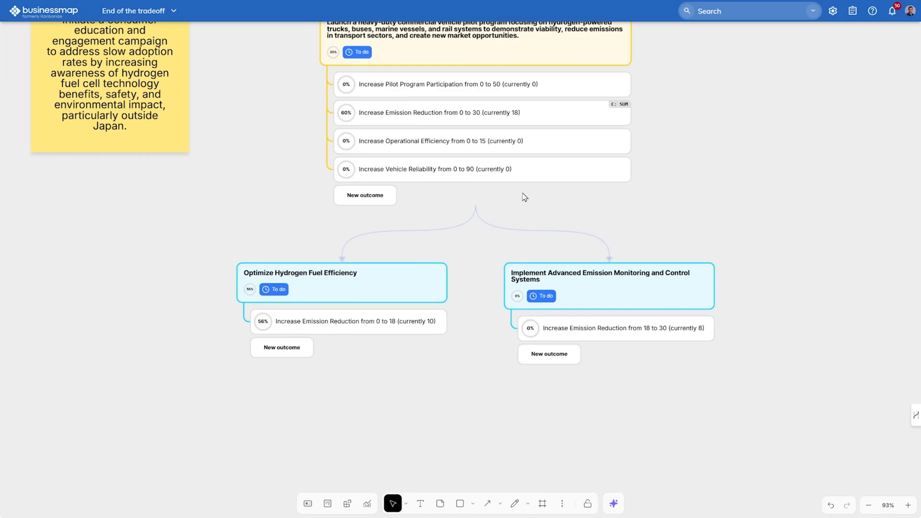
Generate truck, bus/marine and rail child cards from the Operational Efficiency outcome.
right_click(482, 141)
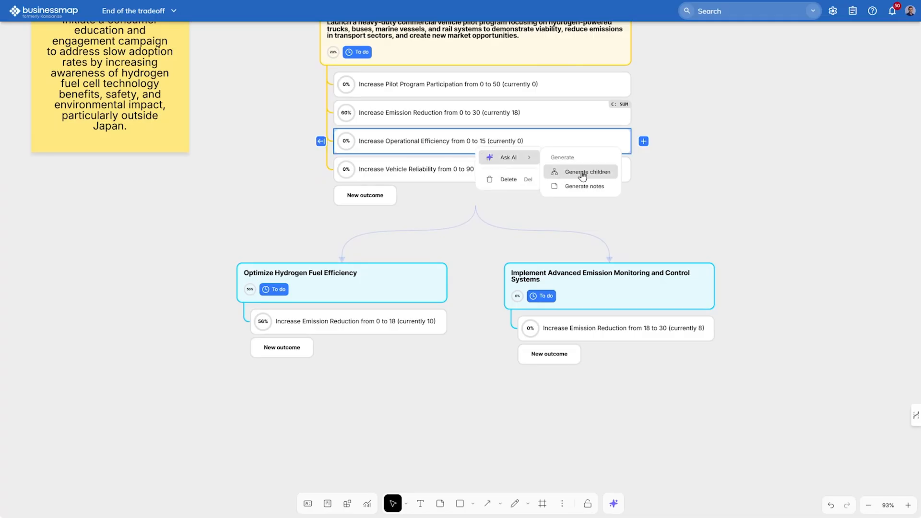
left_click(585, 171)
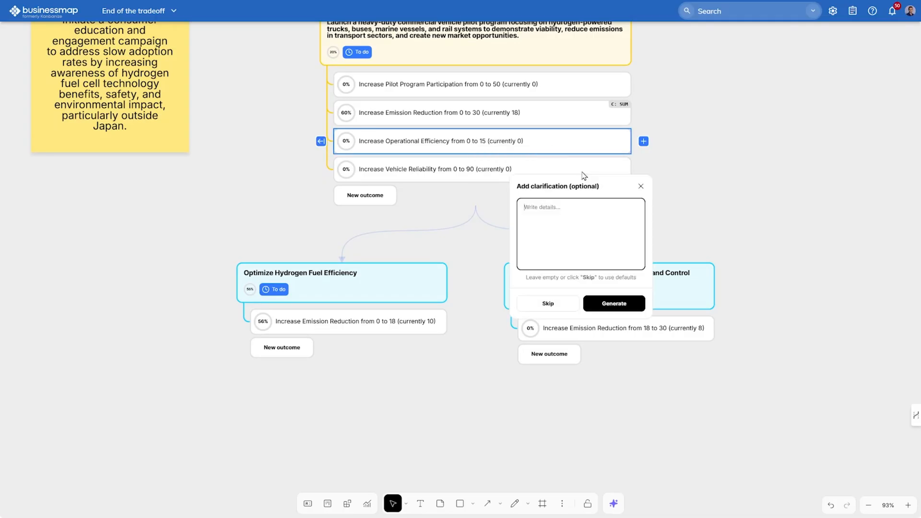
type("Give me 3 child cards based on the o")
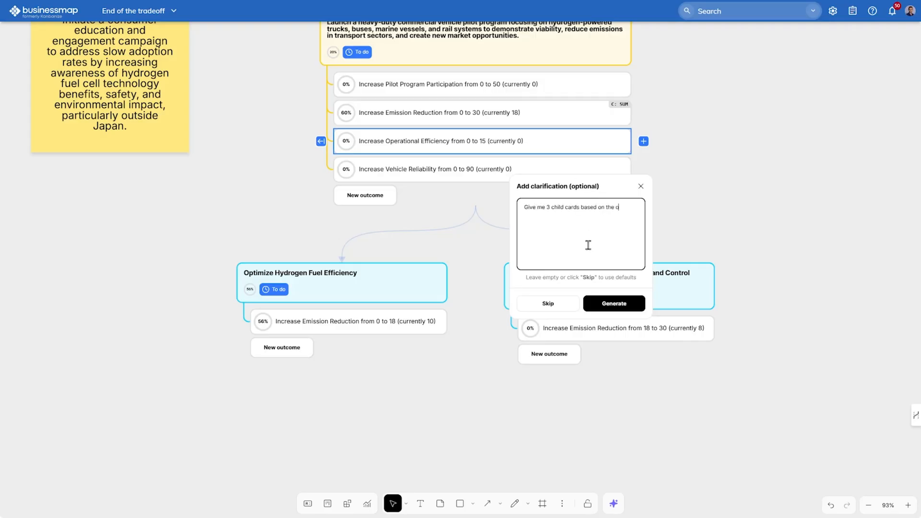
type("perational efficiency outcome")
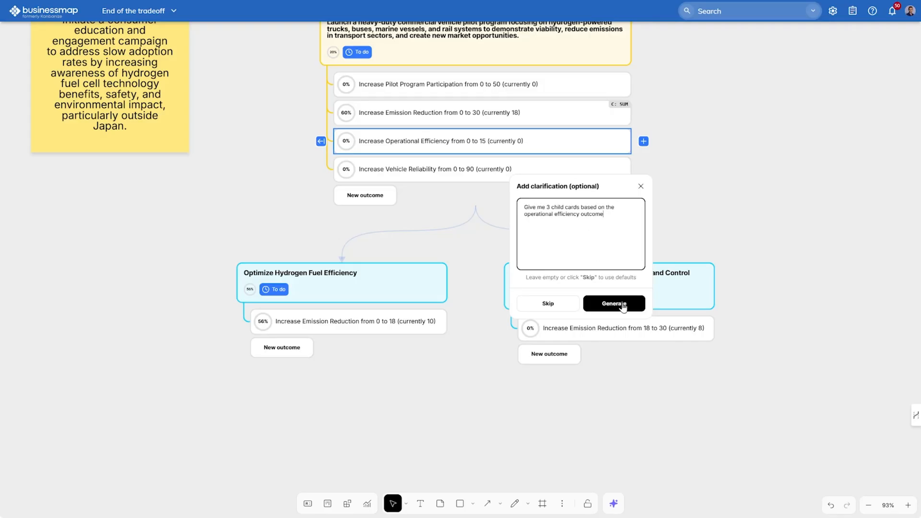
left_click(613, 303)
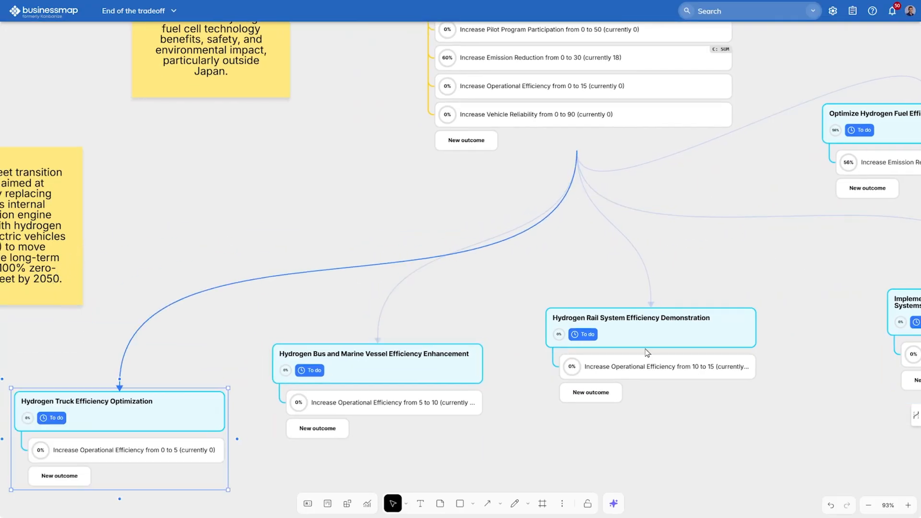
Set canvas Card links to Never so connecting lines are hidden.
right_click(517, 308)
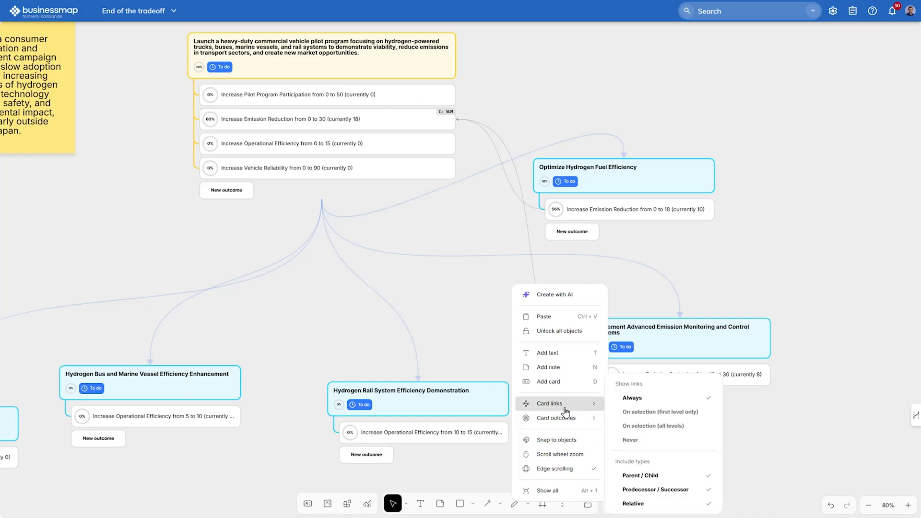
mouse_move(658, 425)
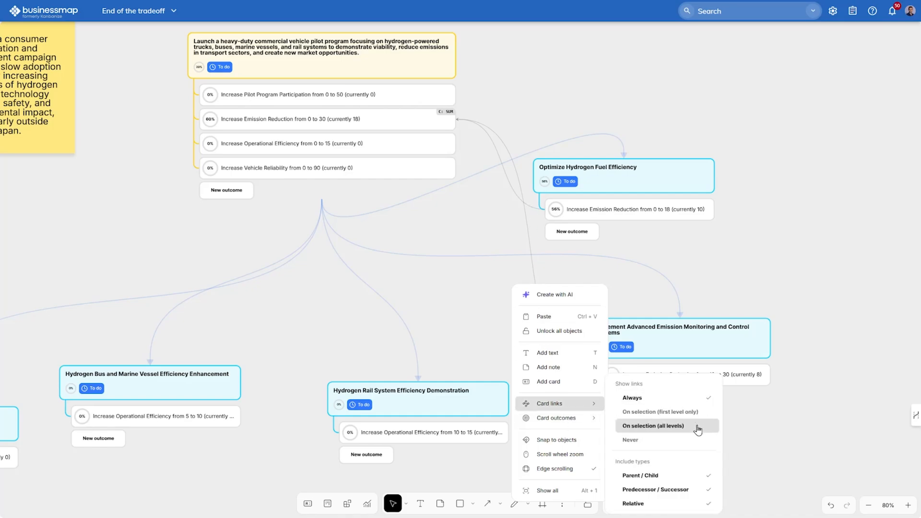
left_click(630, 439)
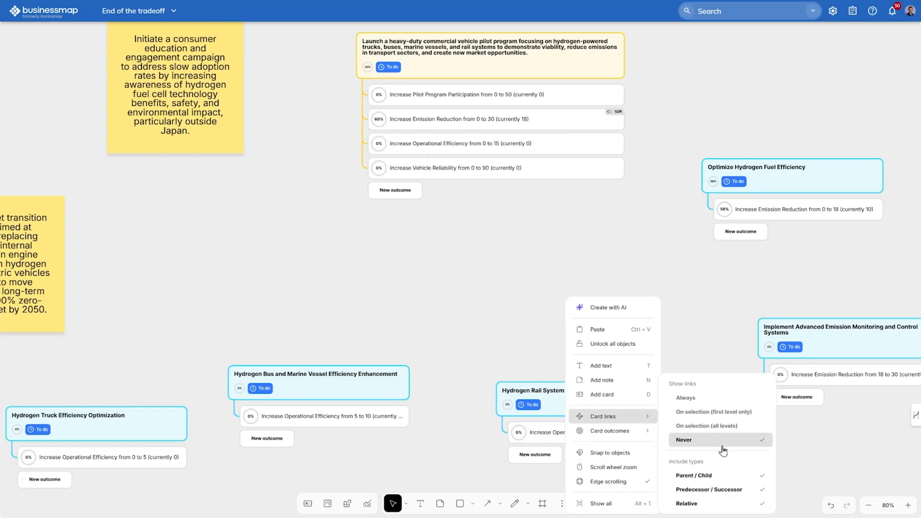
left_click(705, 317)
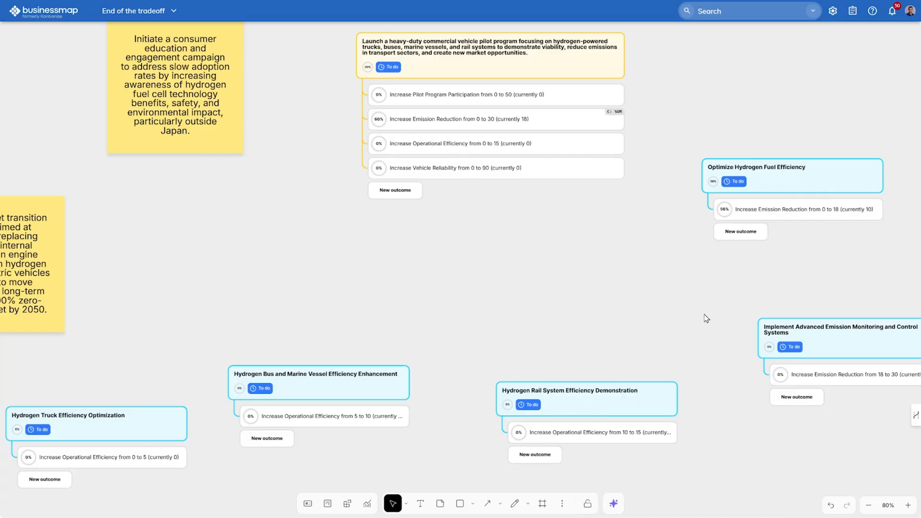
left_click(868, 505)
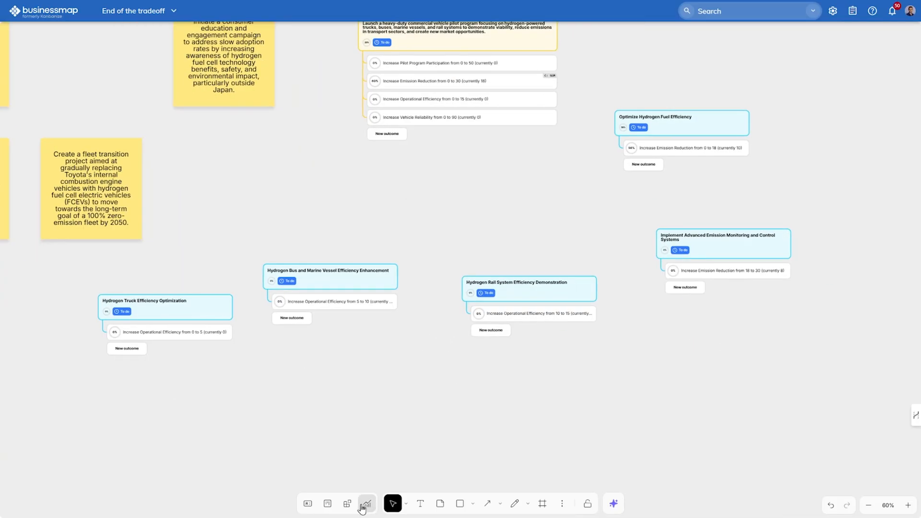
Start a board minimap and choose the Project Portfolio Coordination board's Portfolio Lane.
left_click(346, 503)
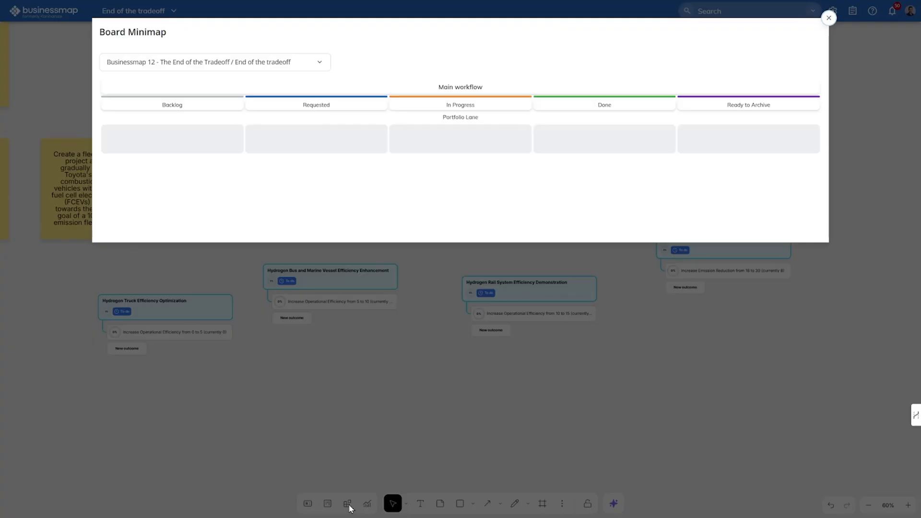
left_click(214, 62)
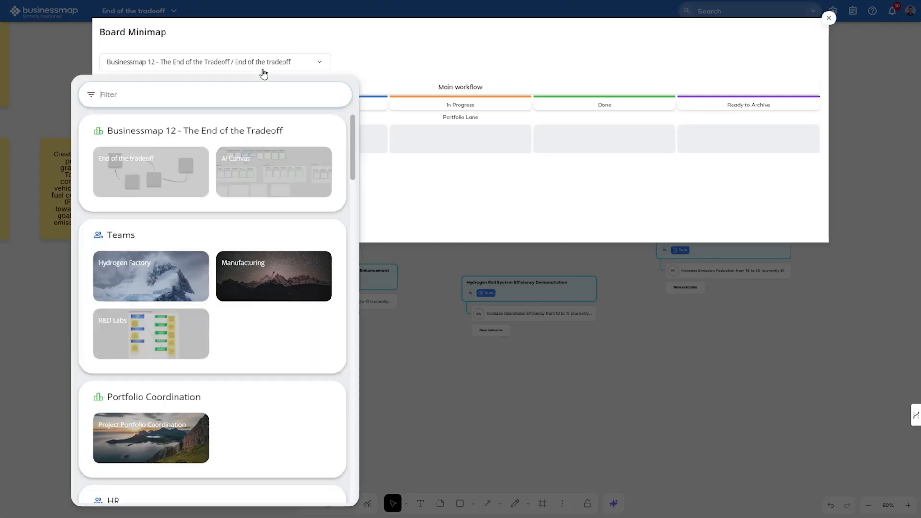
mouse_move(168, 397)
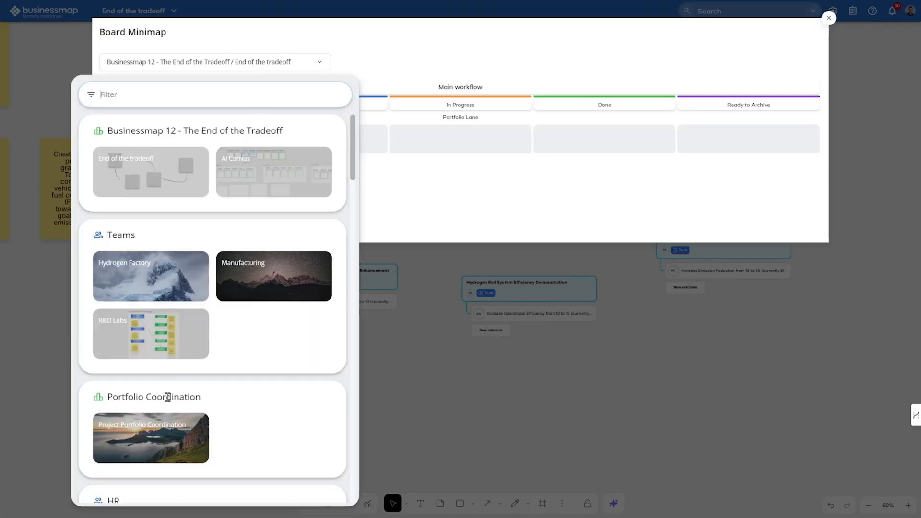
left_click(151, 438)
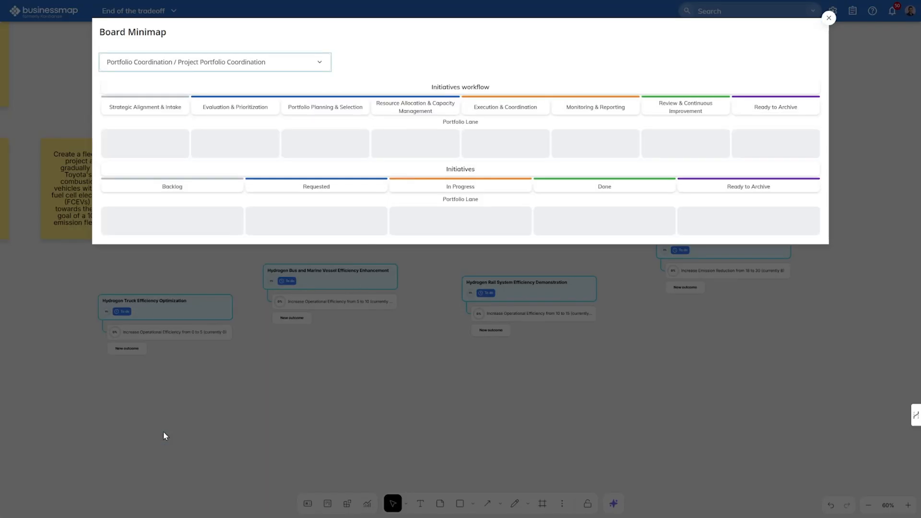
mouse_move(217, 177)
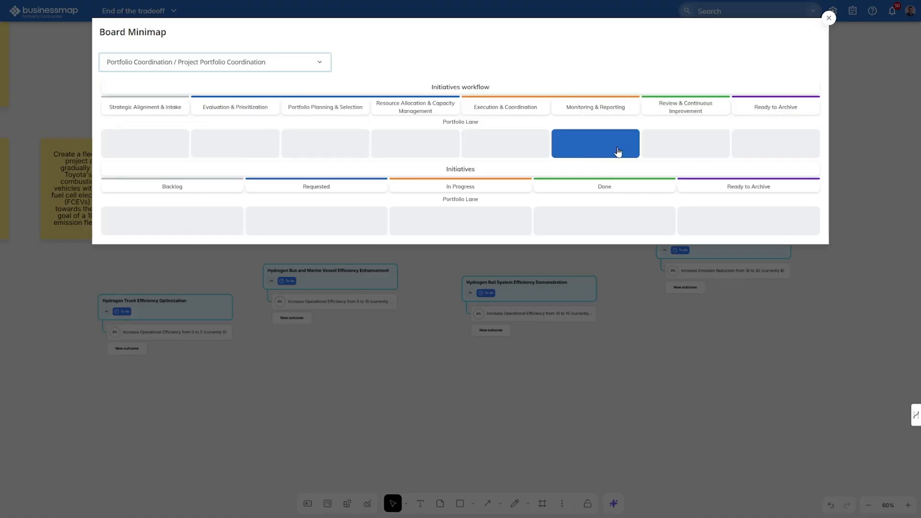
mouse_move(415, 143)
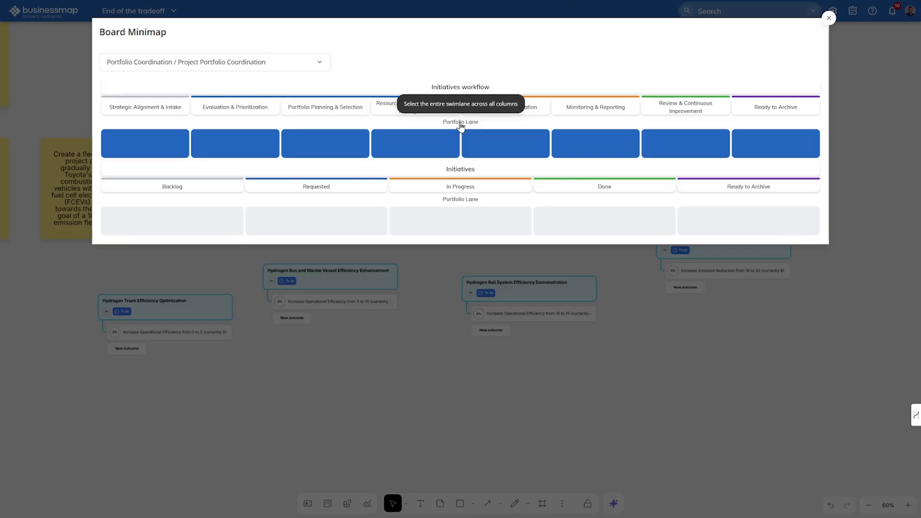
Place the Initiatives workflow columns on the canvas with the two emission cards in Strategic Alignment & Intake.
left_click(829, 17)
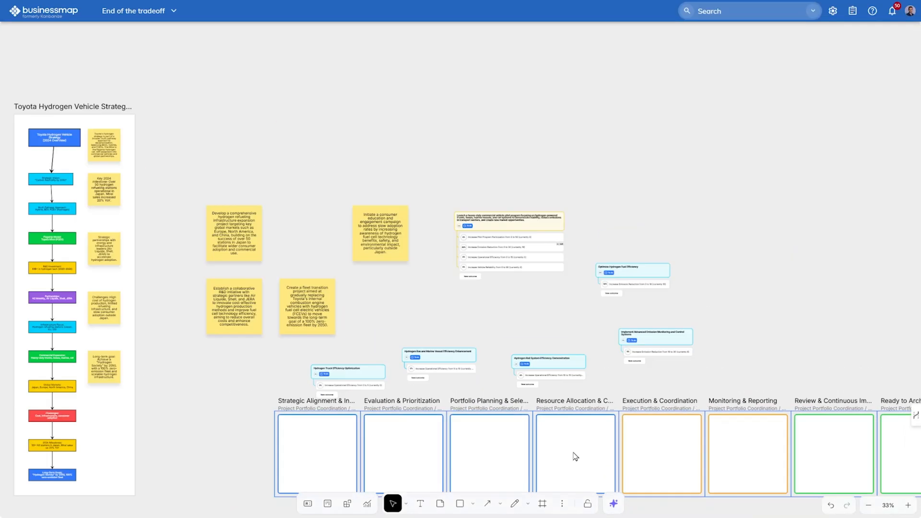
scroll("up", 3)
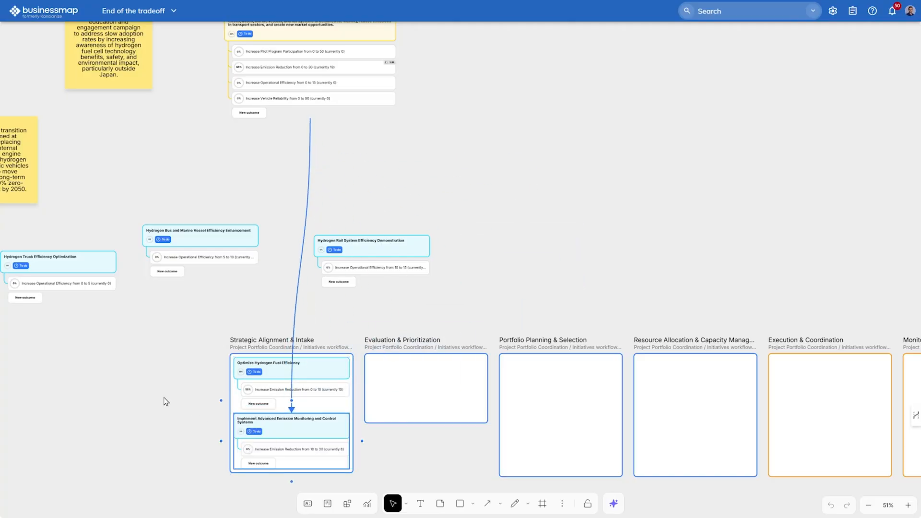
left_click(867, 505)
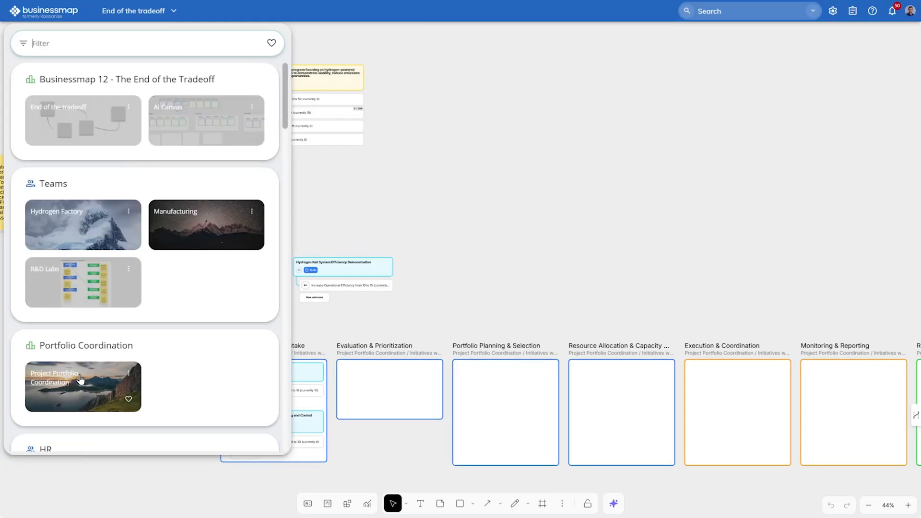
Move fuel efficiency to Evaluation & Prioritization and emission monitoring to Portfolio Planning & Selection on the board.
left_click(55, 378)
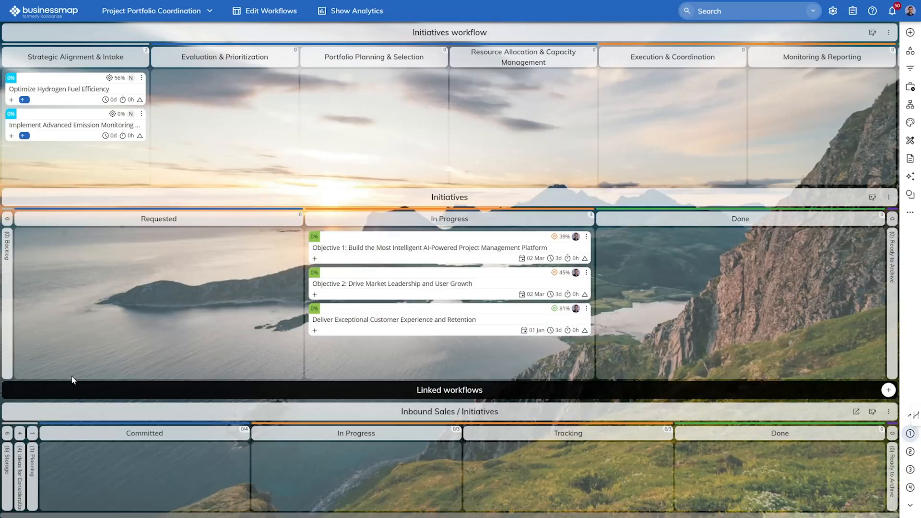
mouse_move(70, 107)
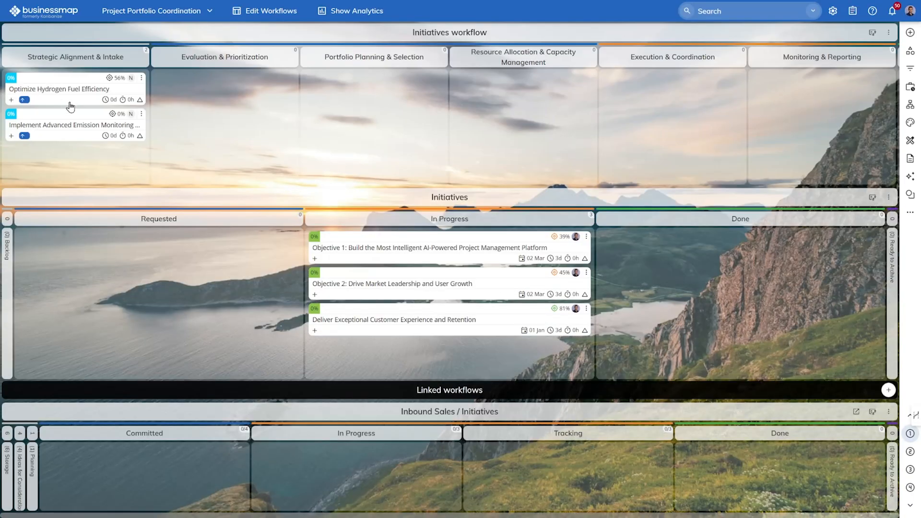
mouse_move(110, 128)
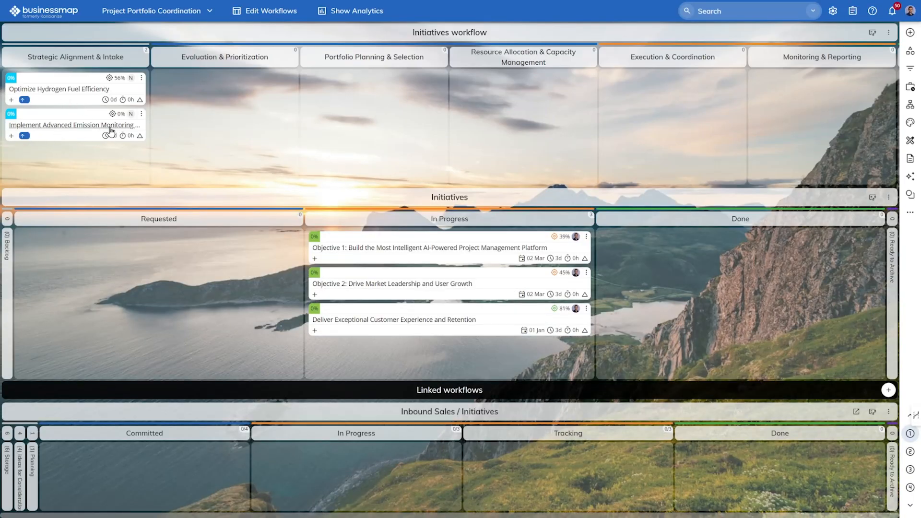
left_click(157, 11)
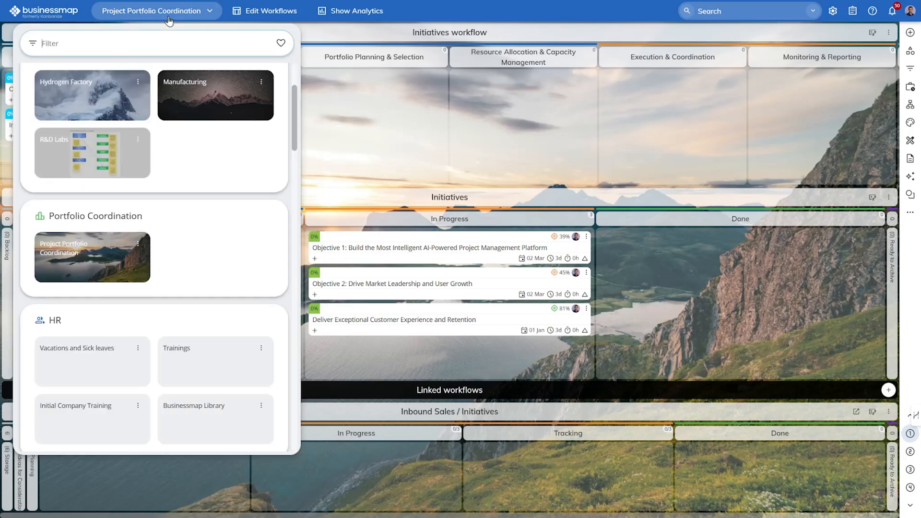
scroll("up", 3)
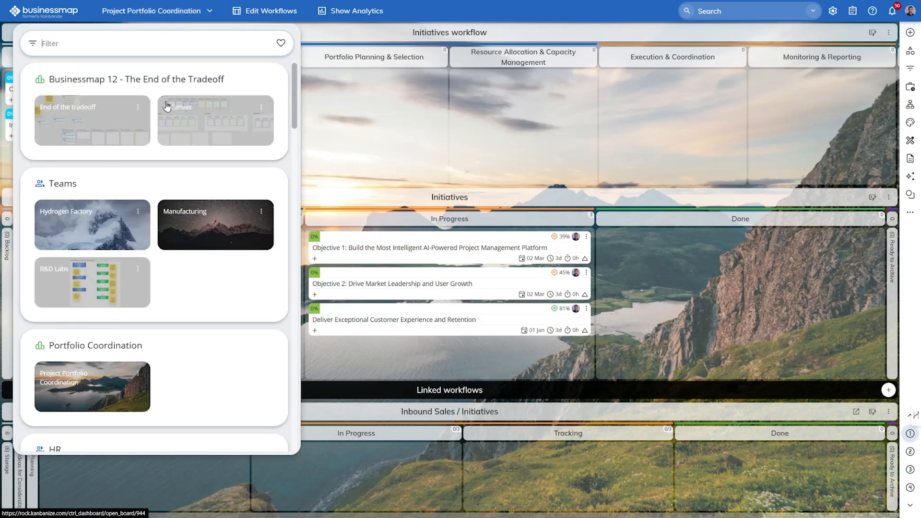
left_click(92, 121)
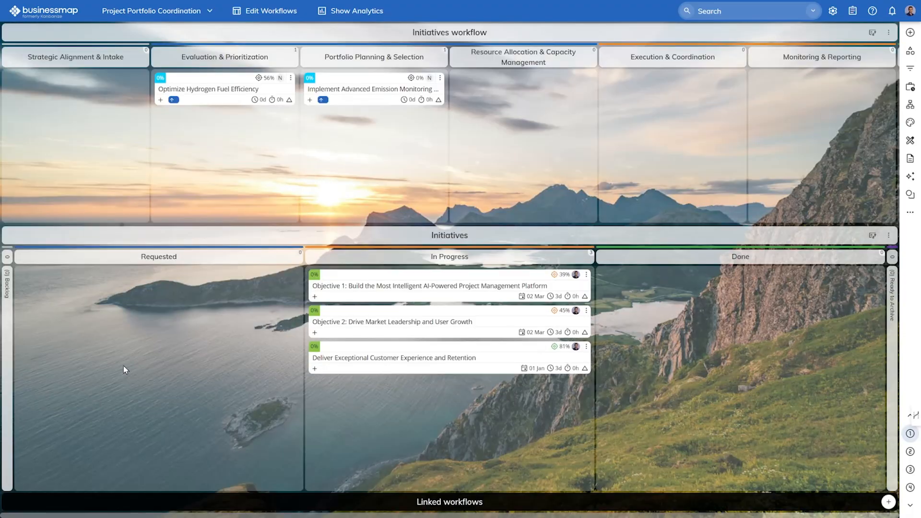
Return to the End of the tradeoff canvas so the minimap mirrors the board moves.
left_click(449, 502)
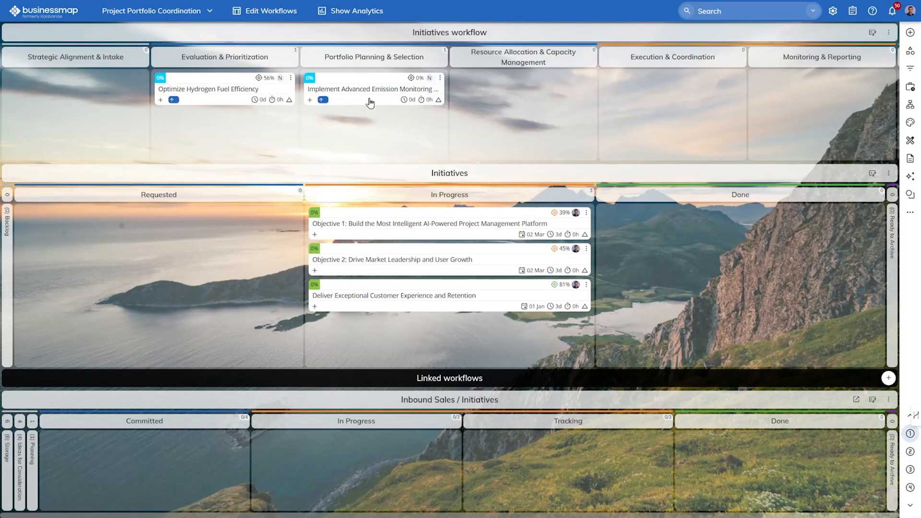
left_click(156, 10)
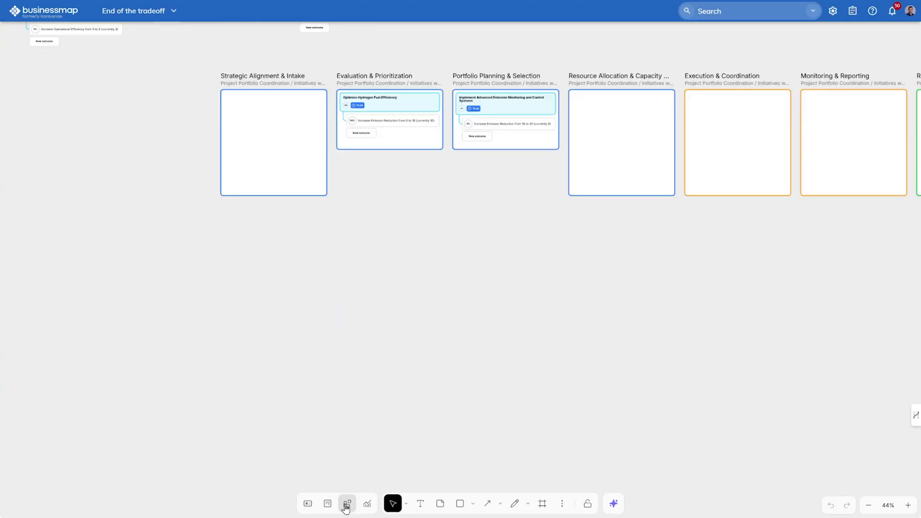
Add a minimap of the Hydrogen Factory team board to the canvas.
left_click(346, 503)
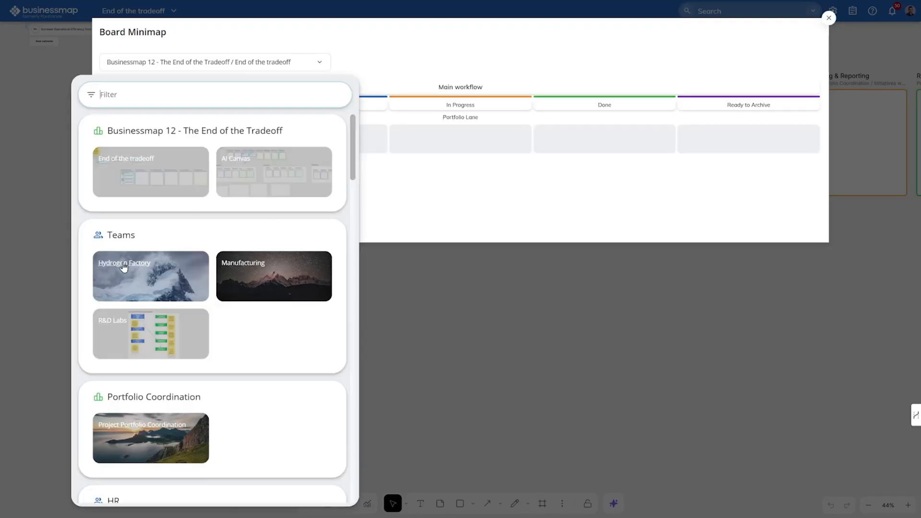
left_click(151, 276)
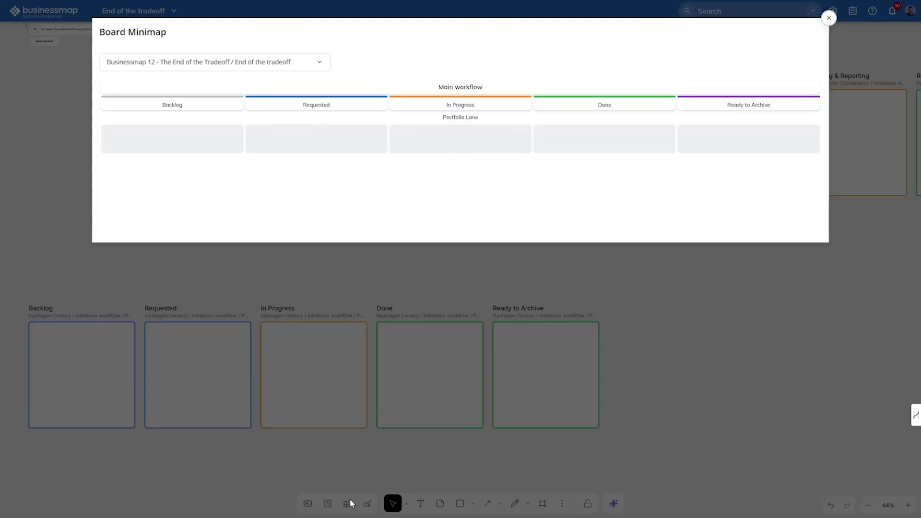
left_click(214, 62)
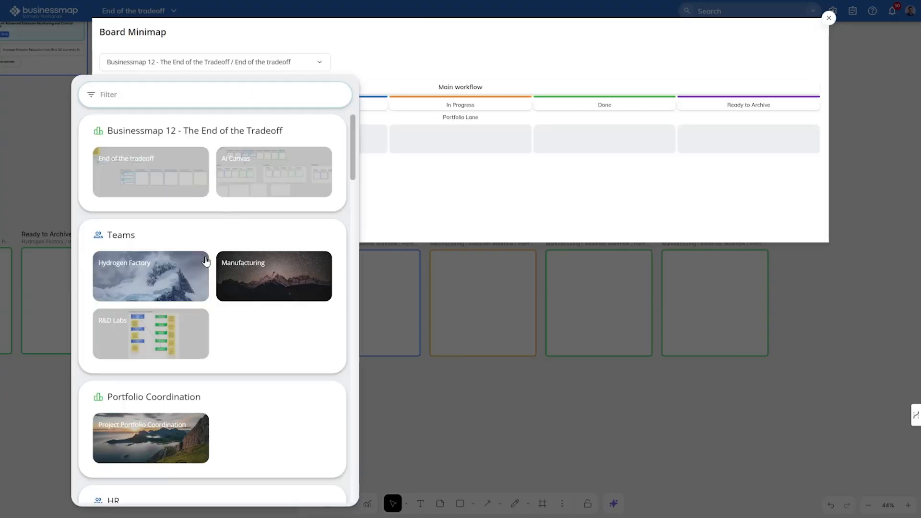
mouse_move(152, 341)
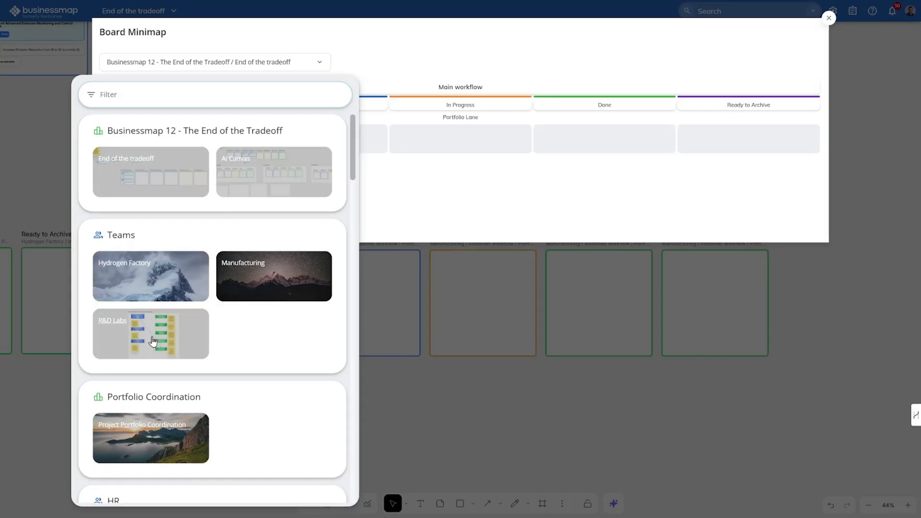
Add the R&D Labs team board minimap beneath the portfolio columns.
left_click(151, 333)
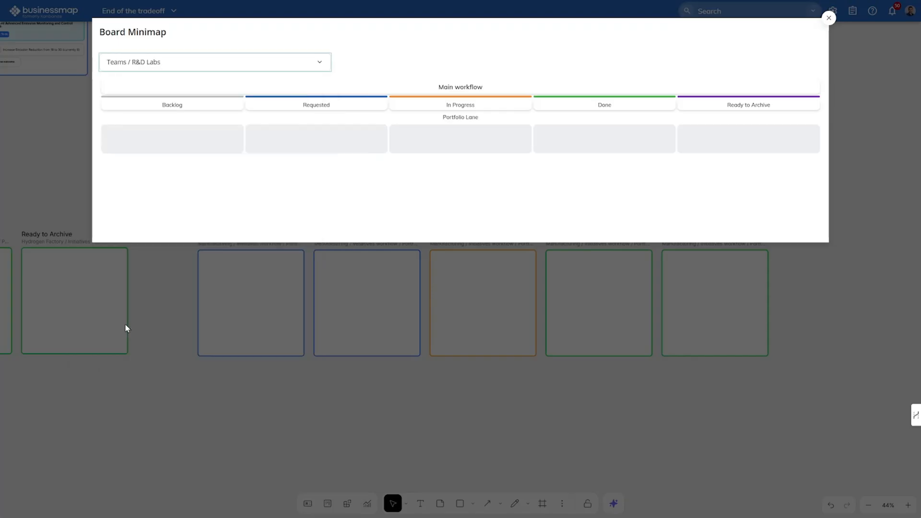
left_click(829, 17)
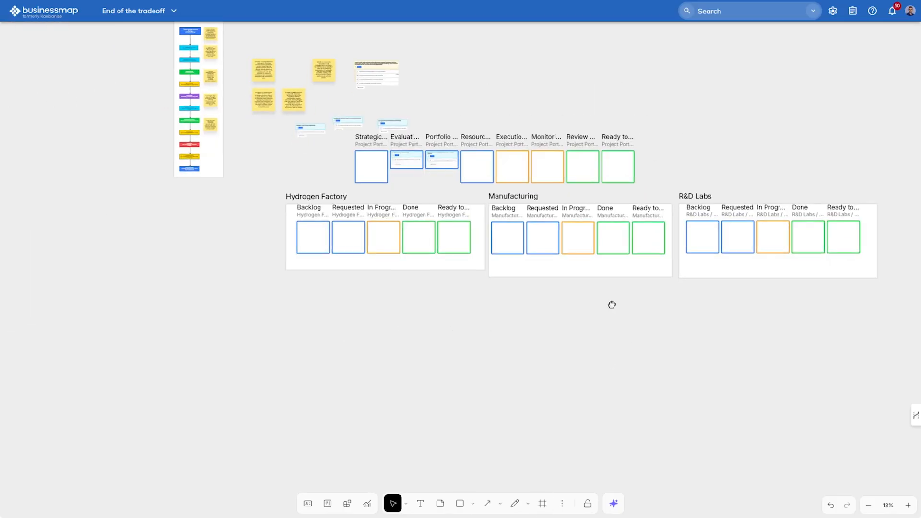
scroll("up", 3)
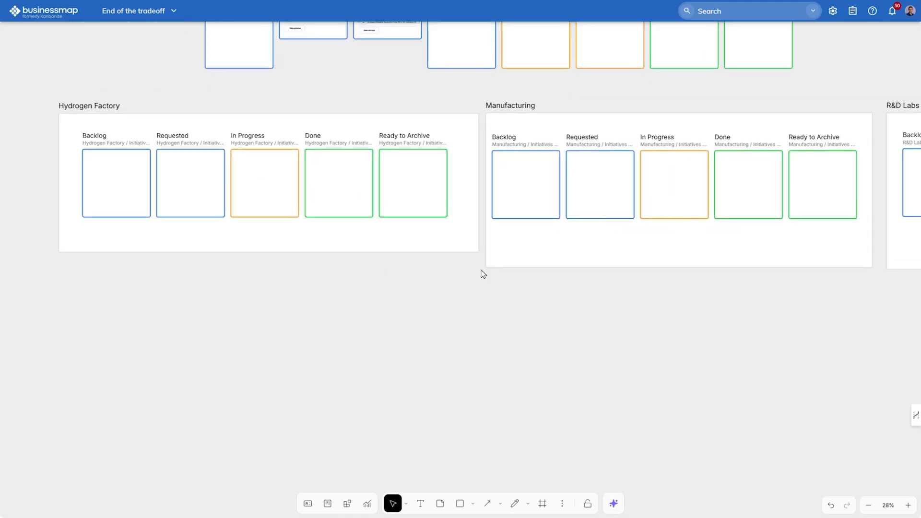
Generate AI child projects for the hydrogen factory, manufacturing and R&D labs teams under the emission-monitoring initiative.
scroll("up", 3)
type("Generate 3 child projects")
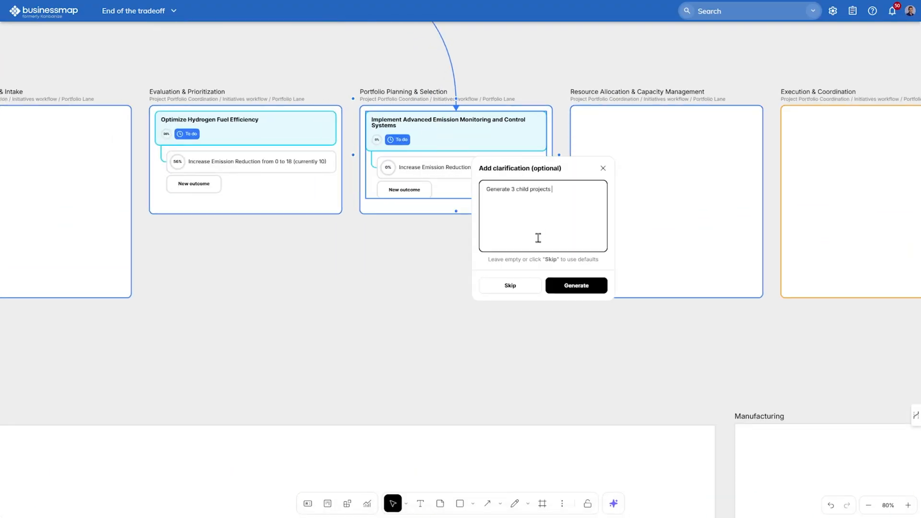
type("for the hydrogen factory team, the manufacturing team and the R&D labs team")
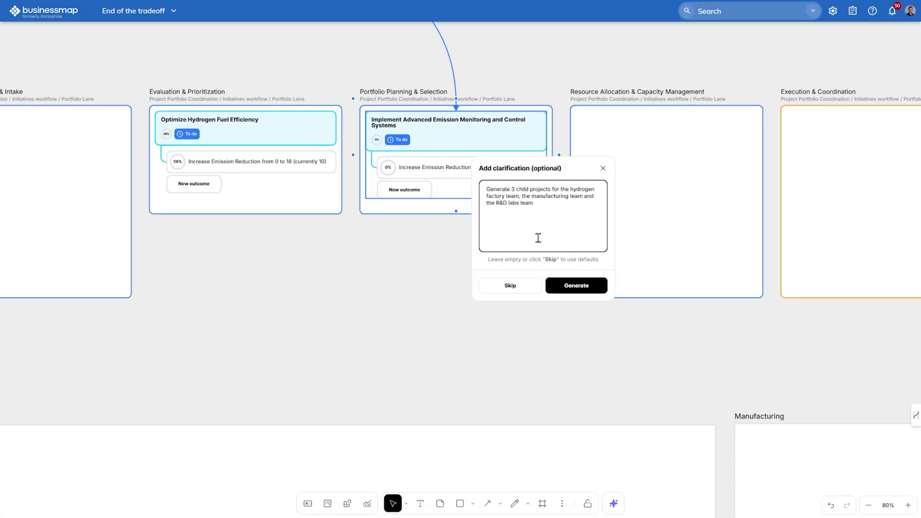
left_click(575, 286)
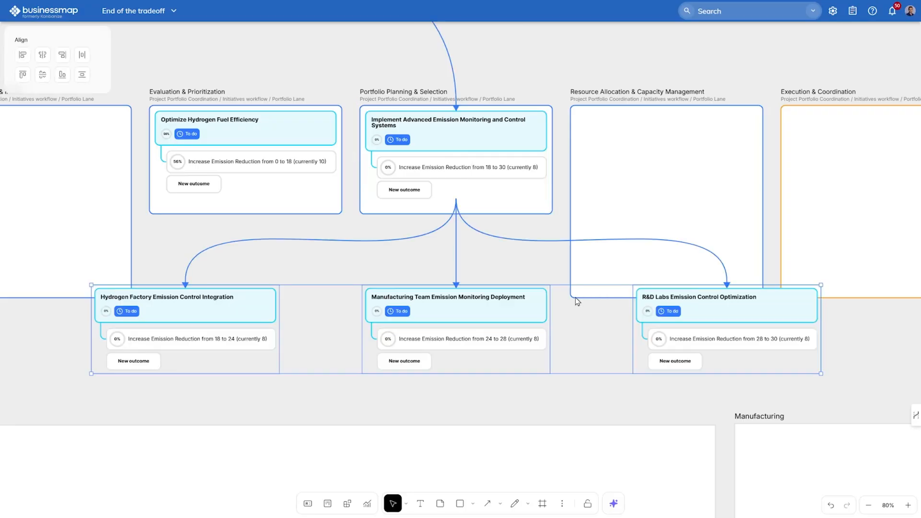
mouse_move(573, 314)
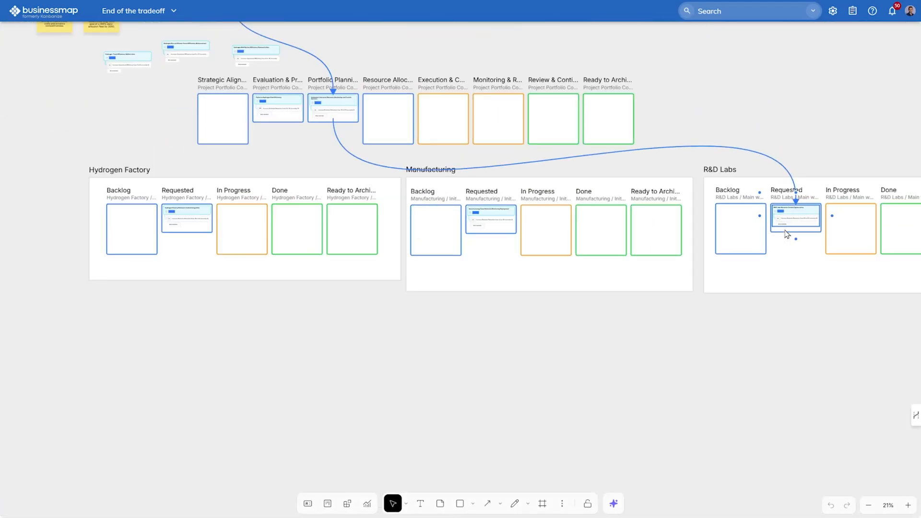
On the Hydrogen Factory board add child tasks including Task B under the emission control project, then switch to Manufacturing.
left_click(138, 10)
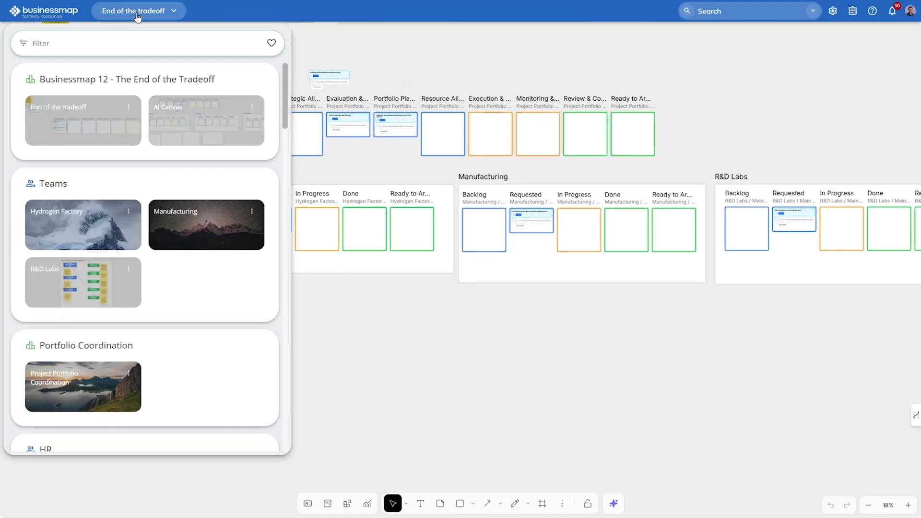
left_click(83, 224)
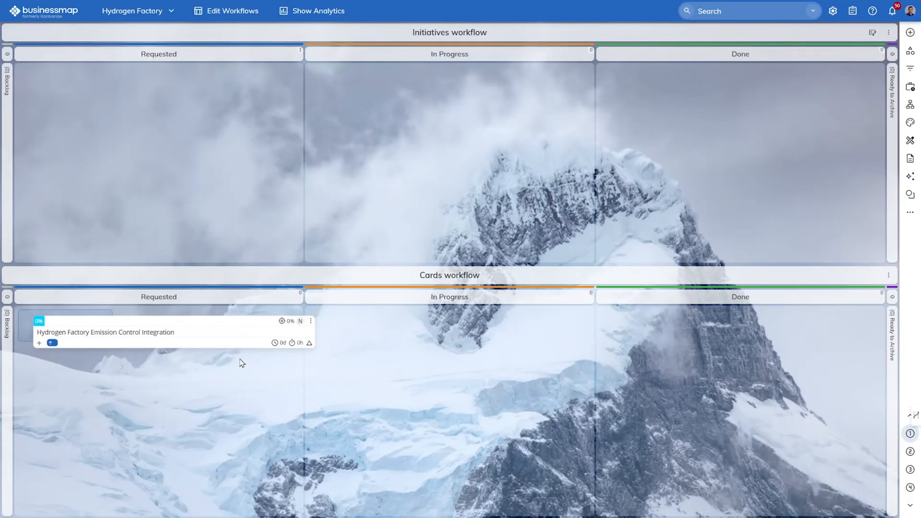
left_click(105, 332)
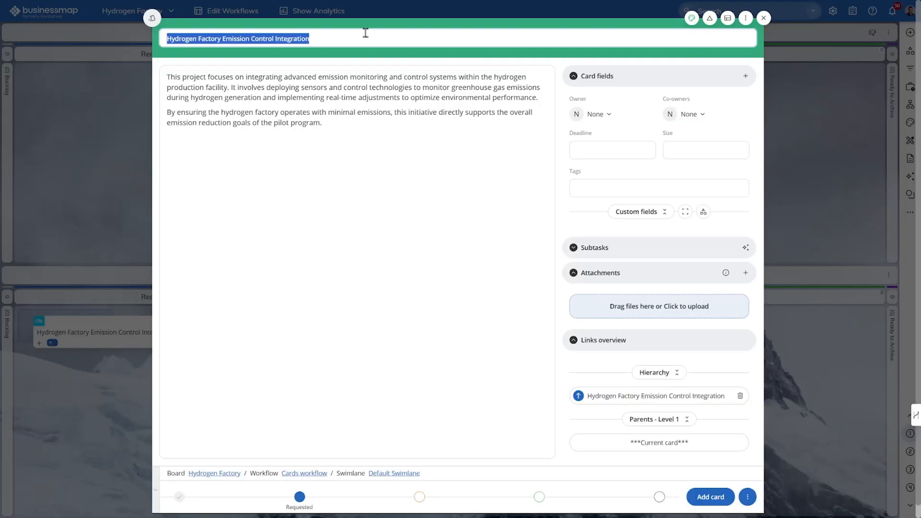
type("Task B")
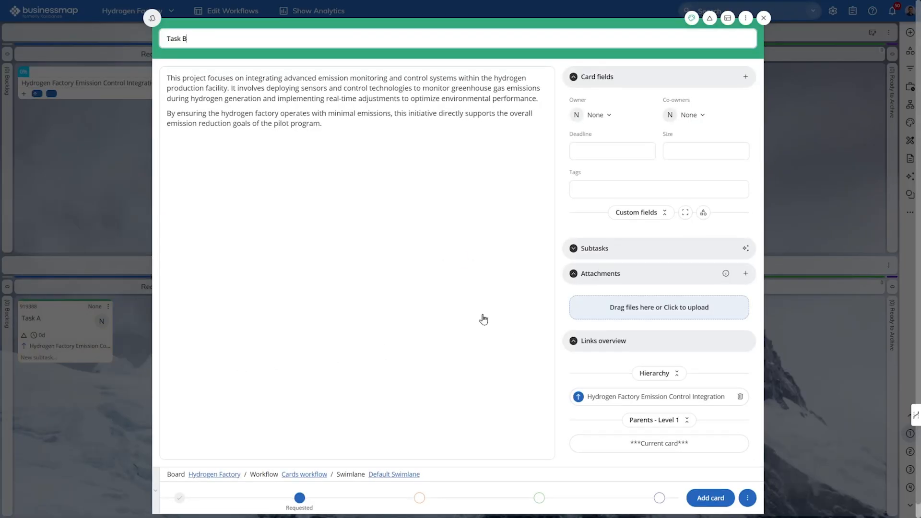
left_click(762, 17)
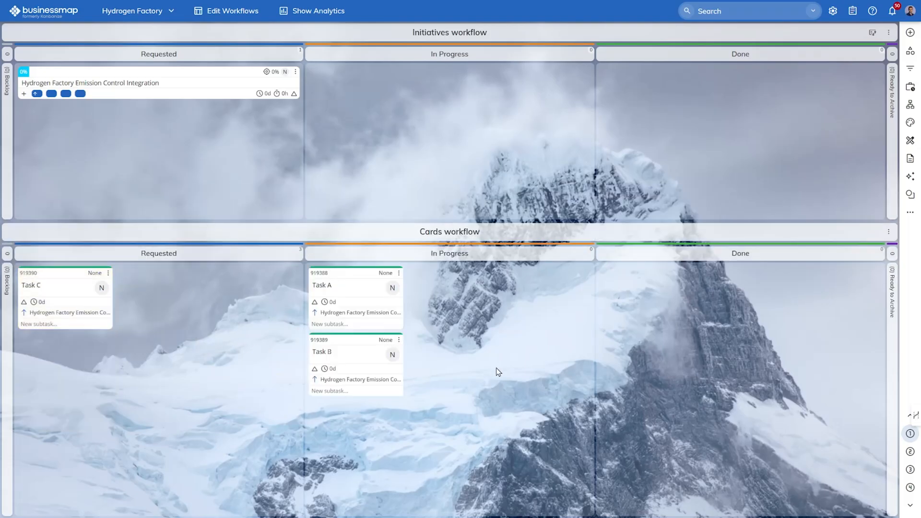
left_click(136, 11)
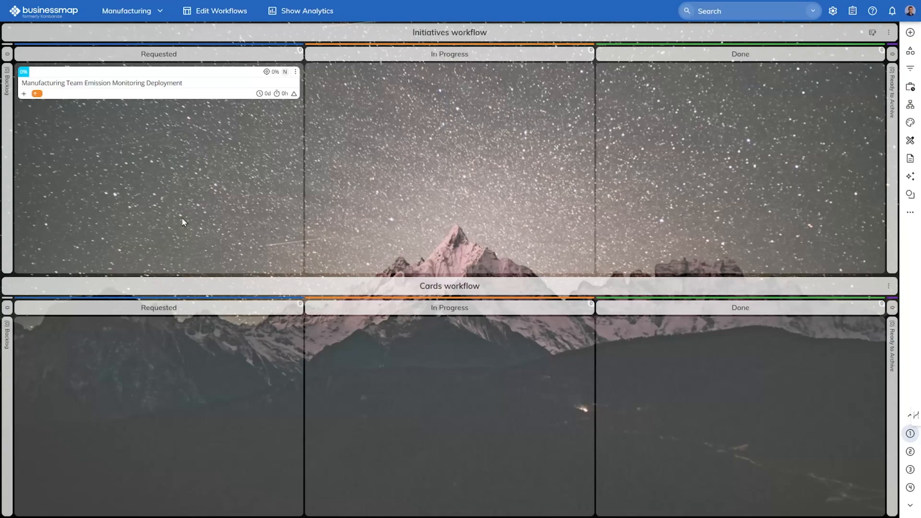
Add child cards Task X and Task Y under the Manufacturing emission monitoring project.
left_click(100, 83)
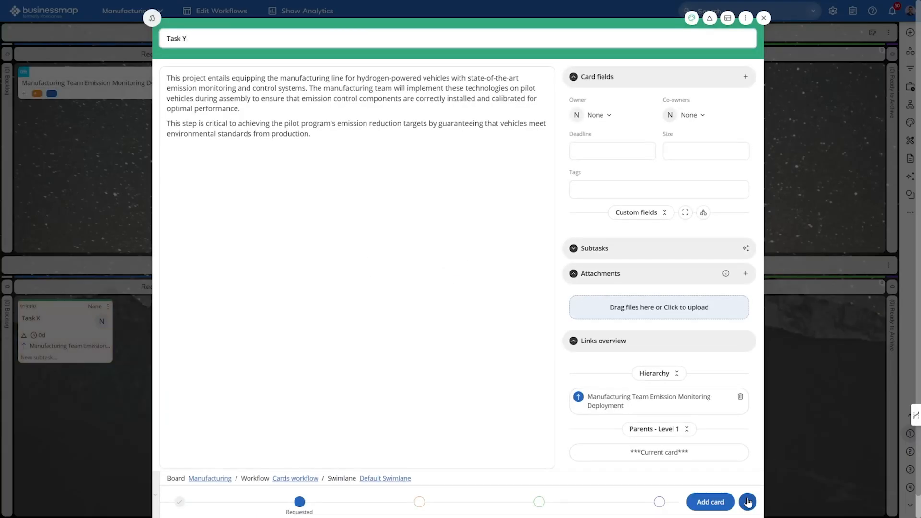
left_click(762, 17)
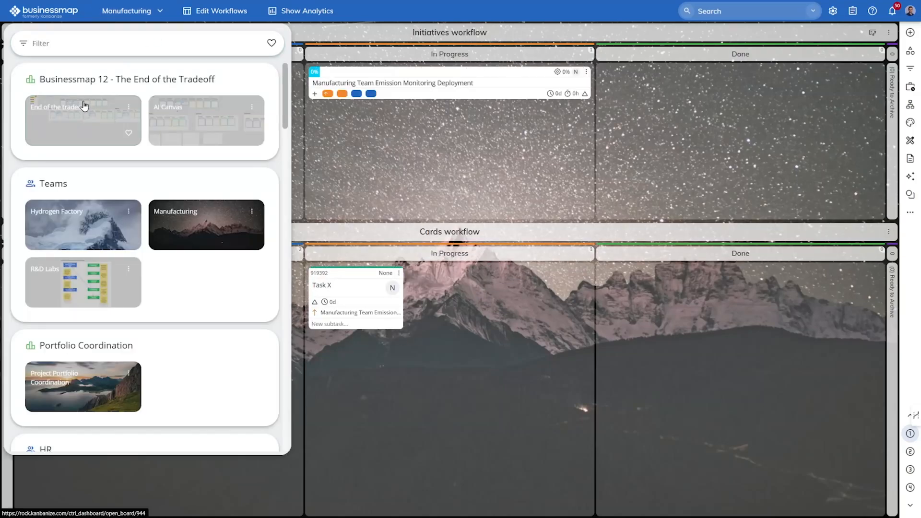
Back on the End of the tradeoff canvas, enable Card links to show strategy–portfolio–team connections.
left_click(54, 107)
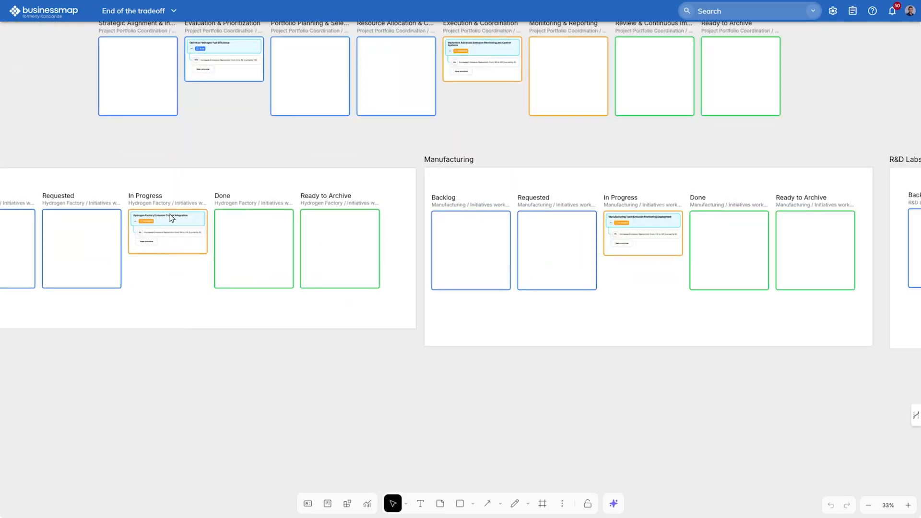
mouse_move(605, 281)
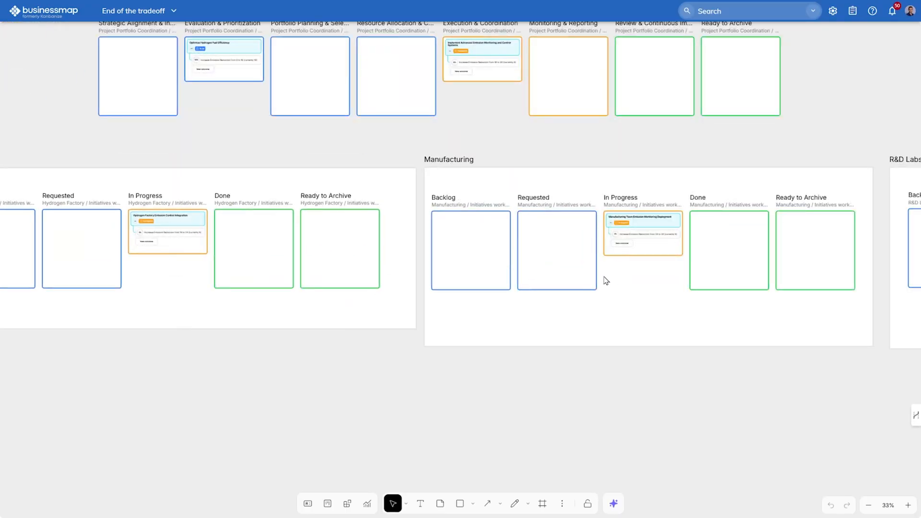
right_click(605, 281)
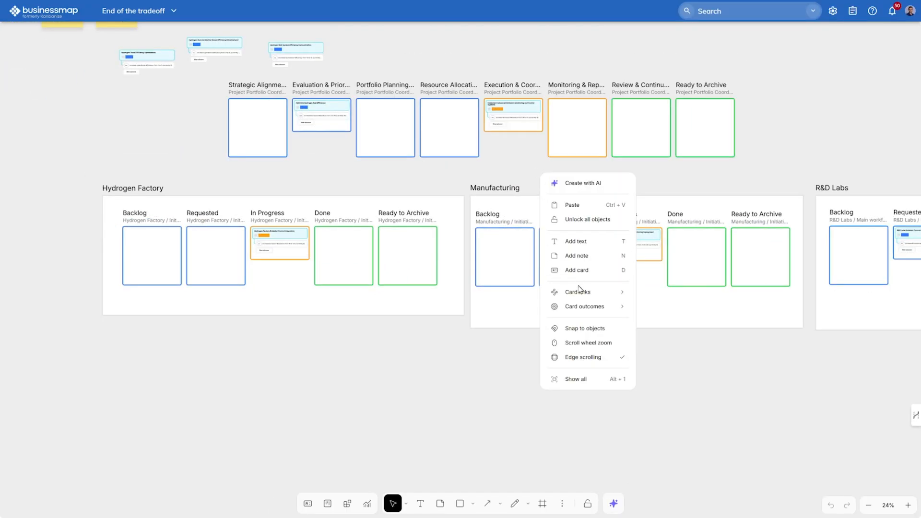
left_click(576, 291)
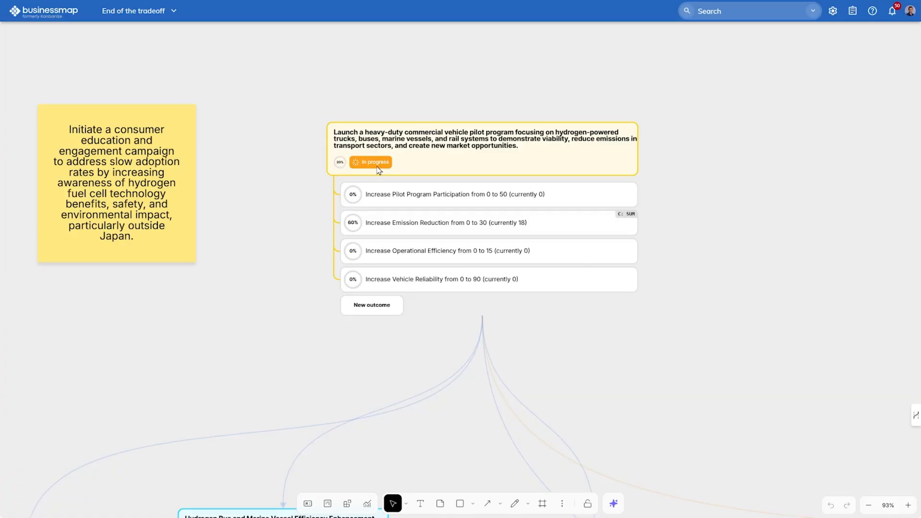
mouse_move(415, 221)
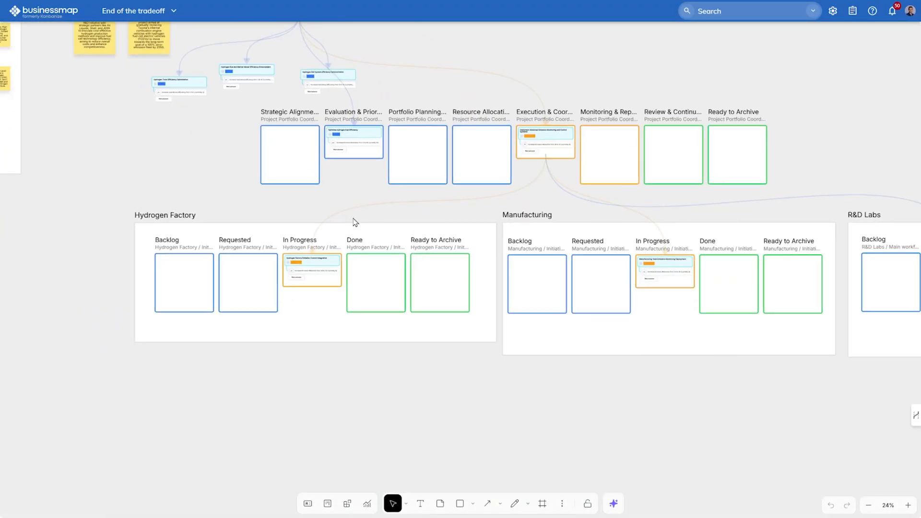
mouse_move(368, 503)
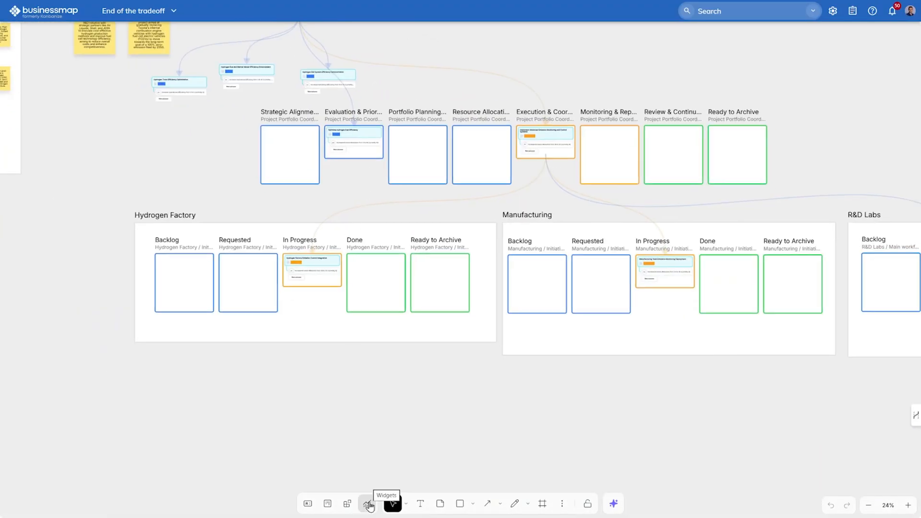
Embed a Throughput widget set to the last 14 days, then add the Cycle Time Scatterplot widget.
left_click(368, 503)
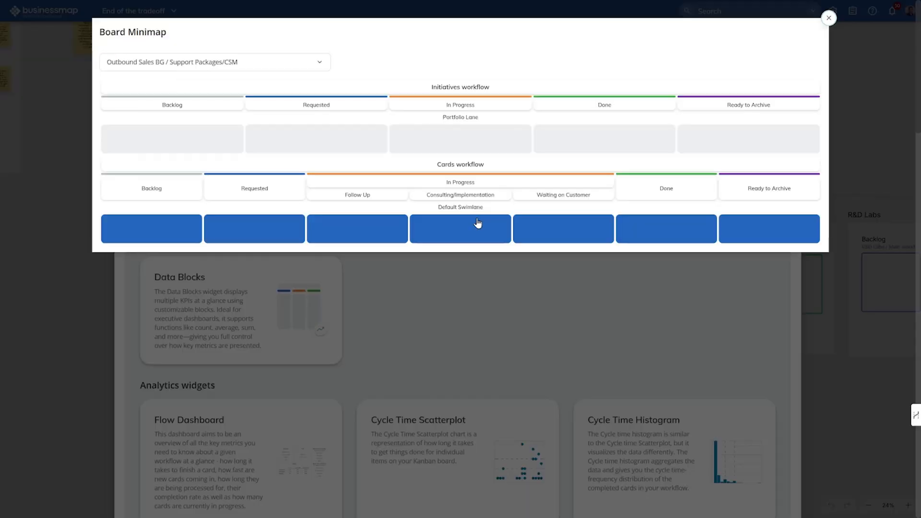
left_click(829, 18)
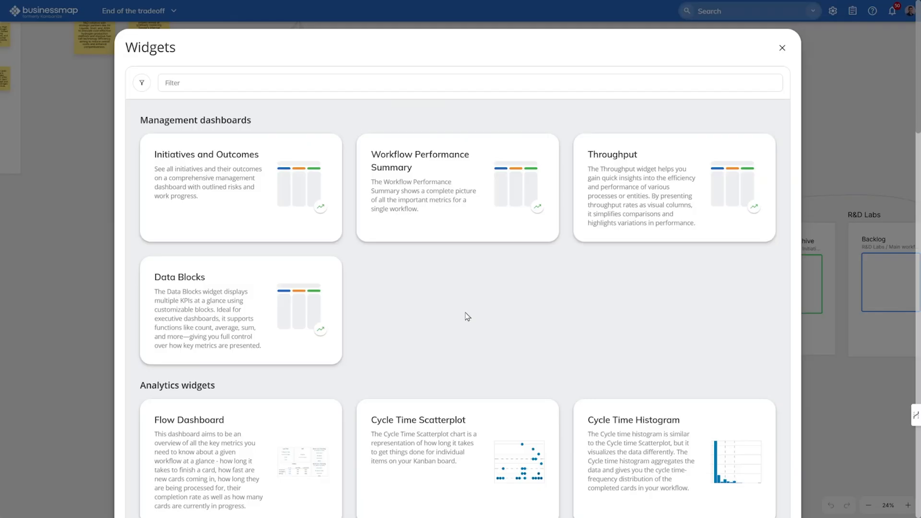
mouse_move(582, 278)
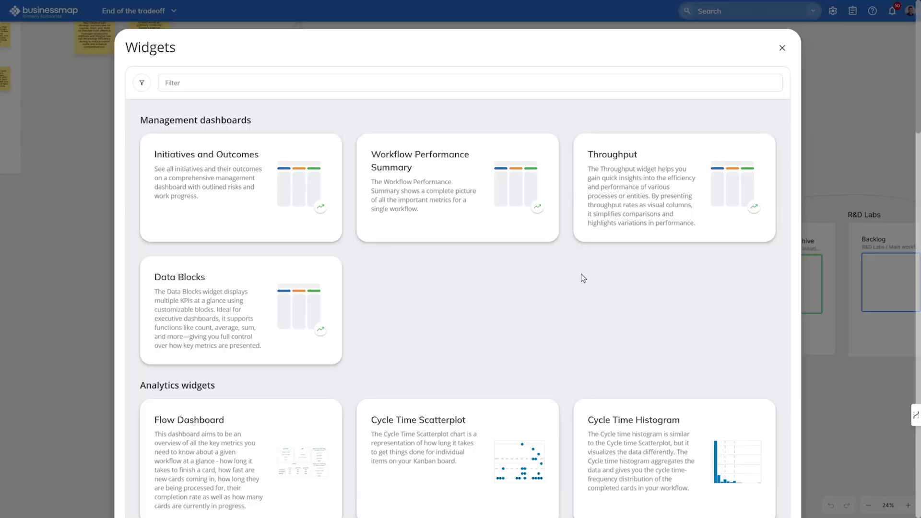
left_click(782, 48)
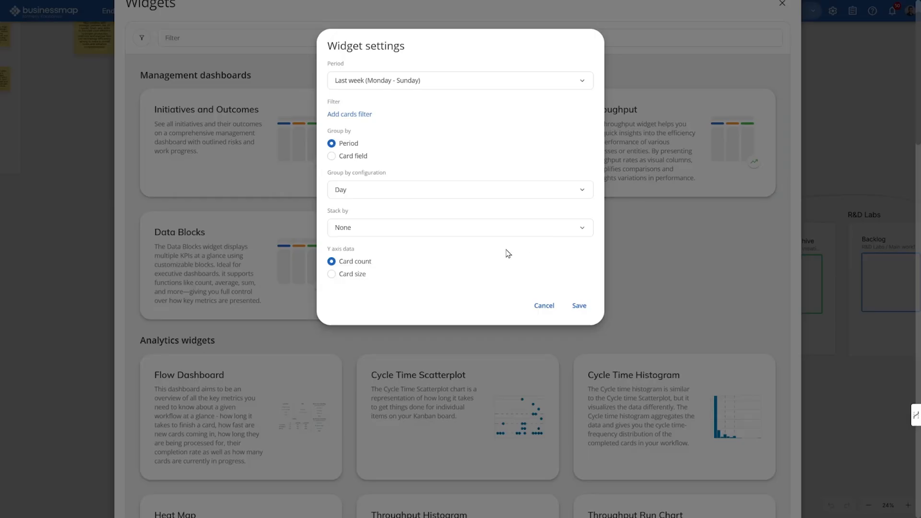
left_click(459, 81)
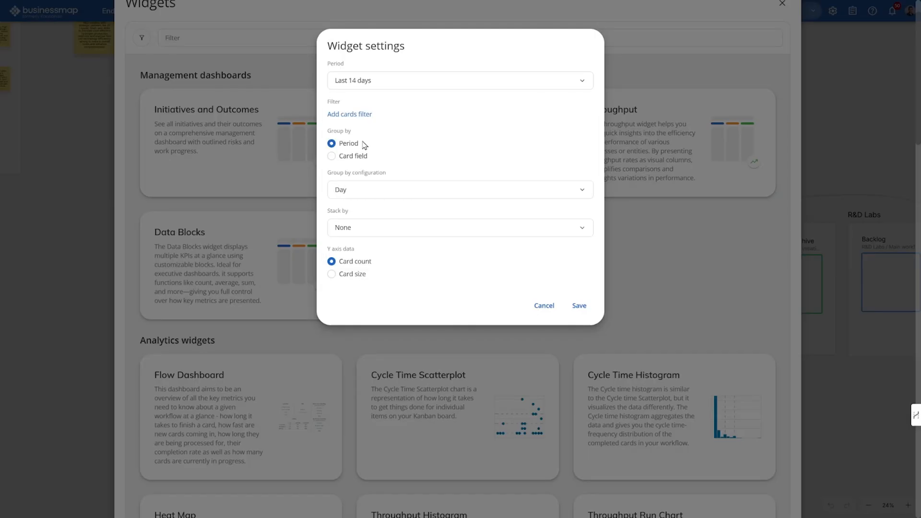
left_click(543, 305)
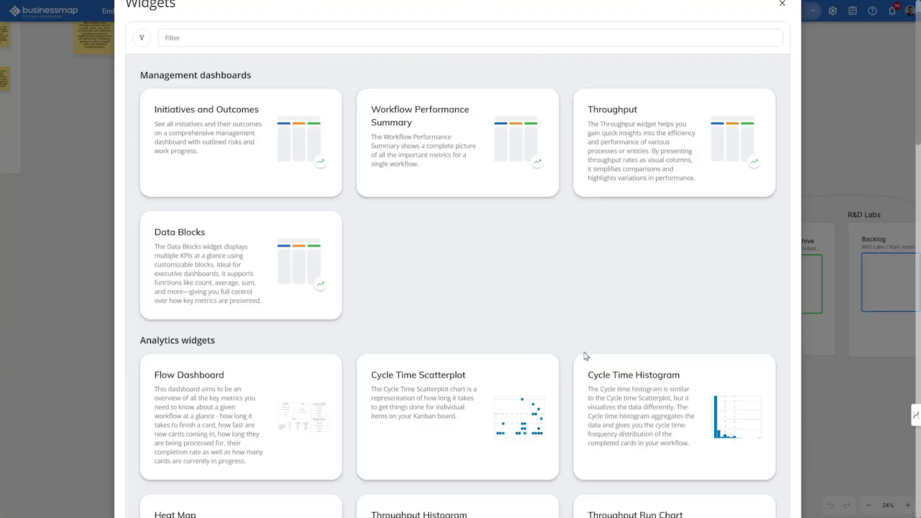
left_click(781, 4)
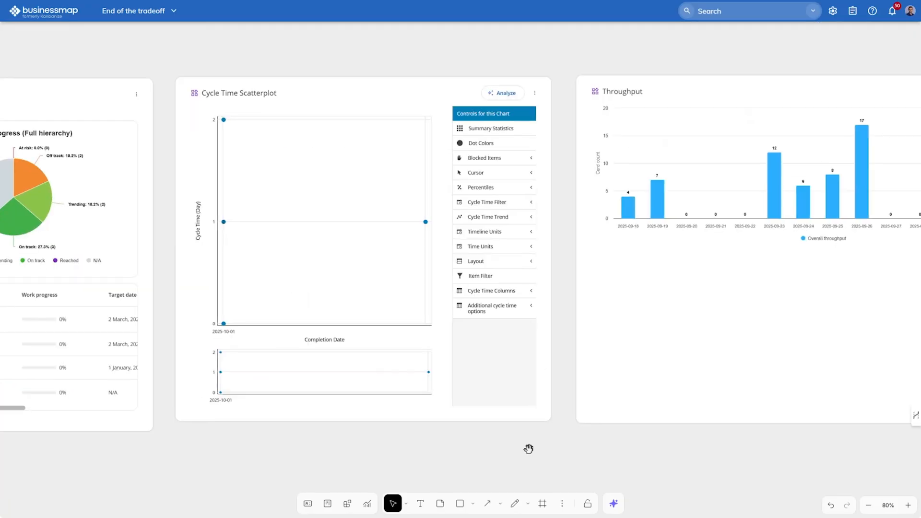
Refresh the Cycle Time Scatterplot's data and request an AI Assistant analysis of the chart.
left_click(534, 93)
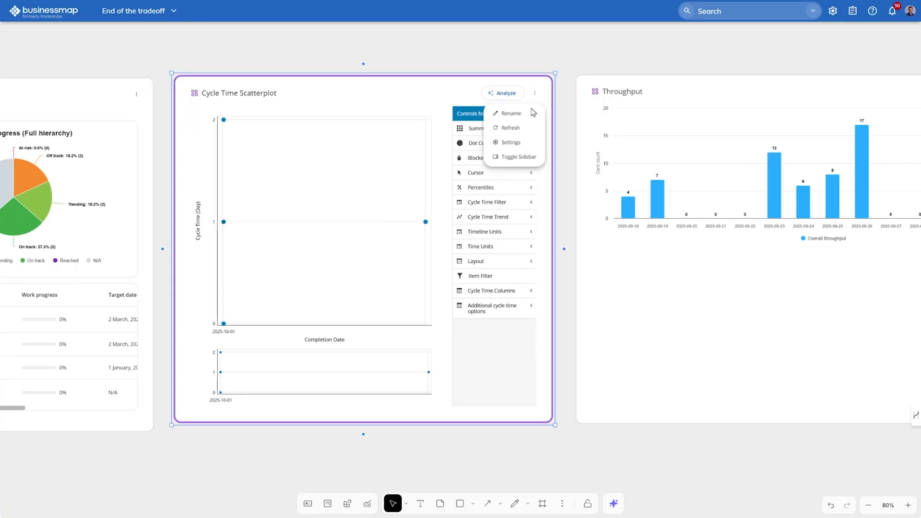
left_click(508, 142)
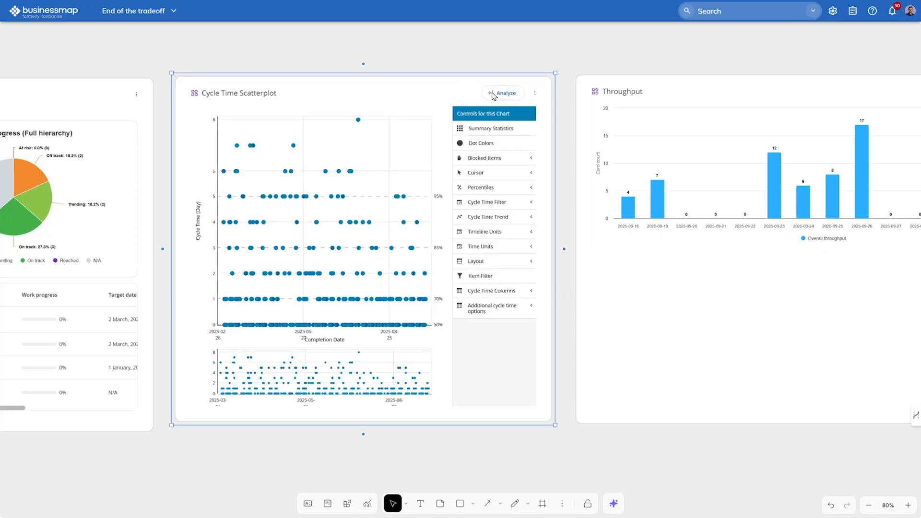
left_click(501, 93)
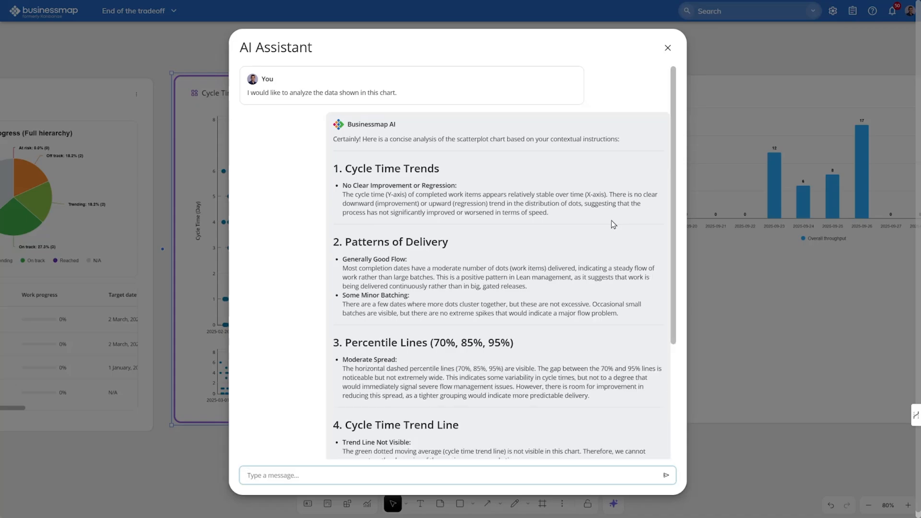
Ask the AI Assistant what would happen if the 10 largest outliers were removed.
scroll("down", 3)
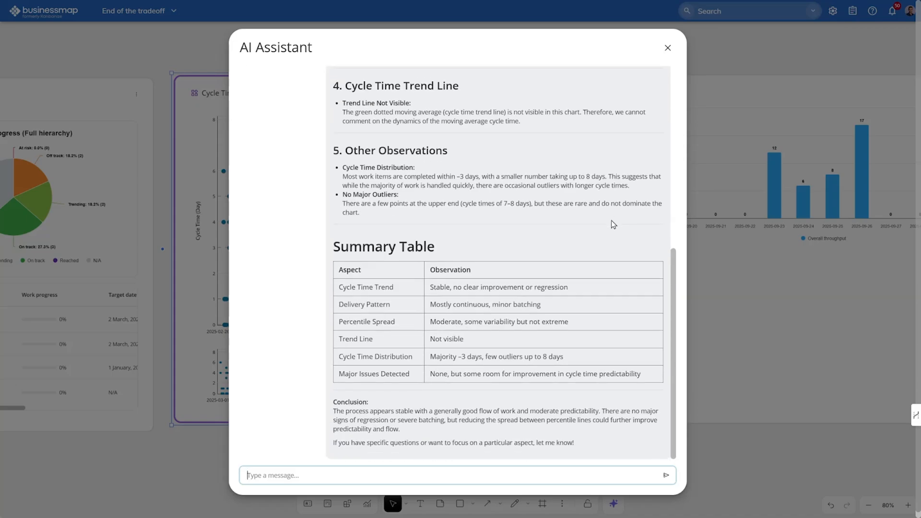
mouse_move(293, 498)
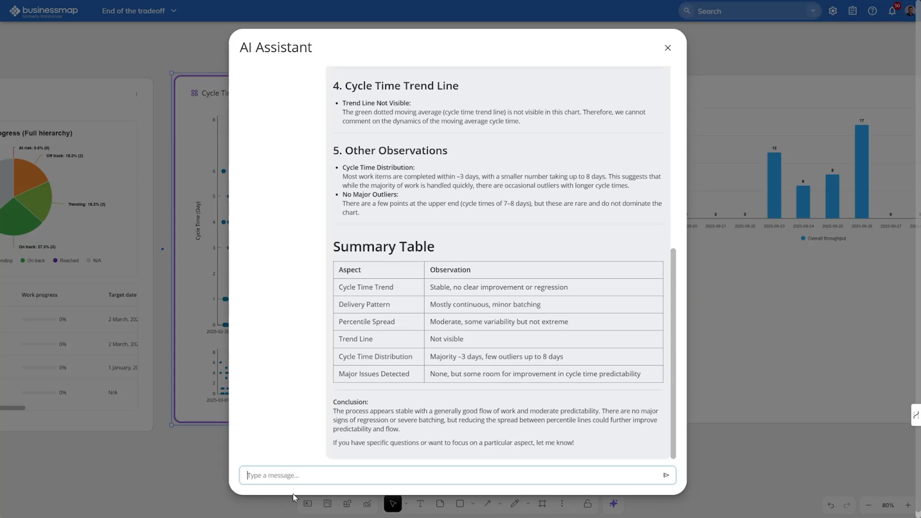
type("What would happen if we removed the 10 largest outliers?")
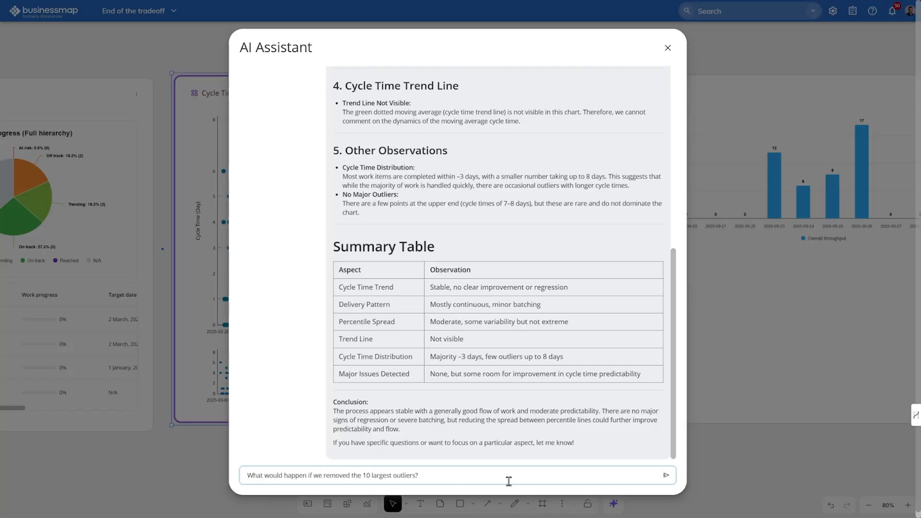
left_click(665, 475)
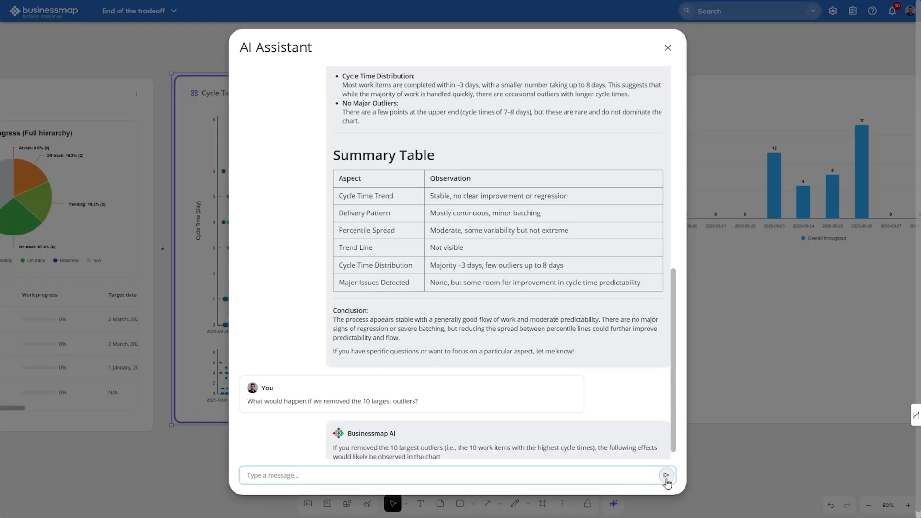
Read through the AI's reply on the outliers and close the assistant to return to the canvas.
scroll("down", 3)
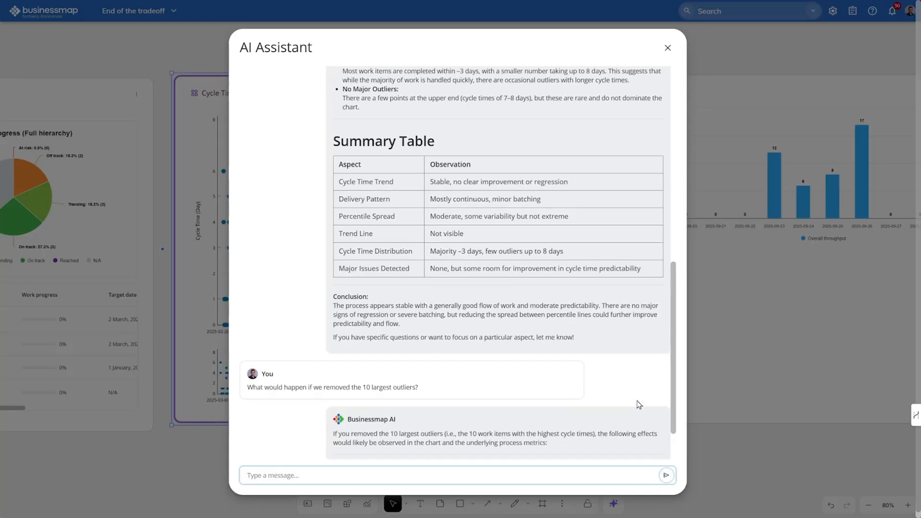
scroll("down", 3)
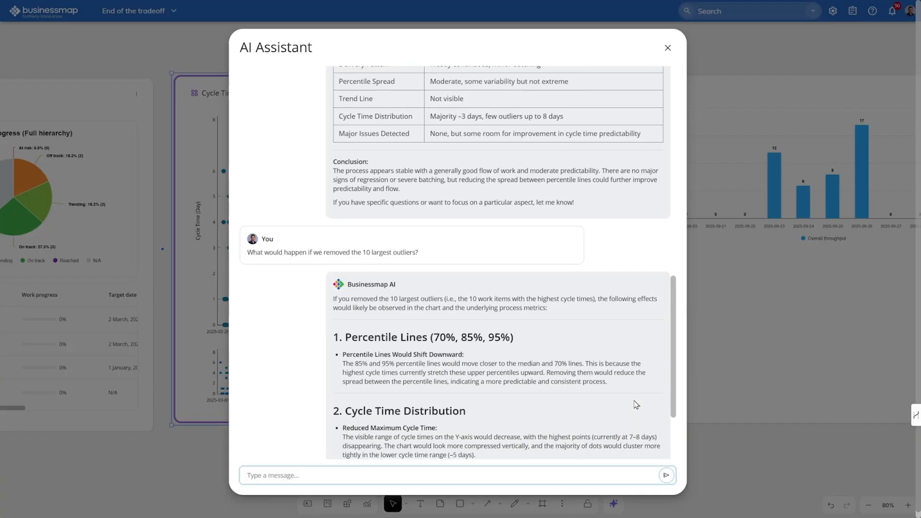
scroll("down", 3)
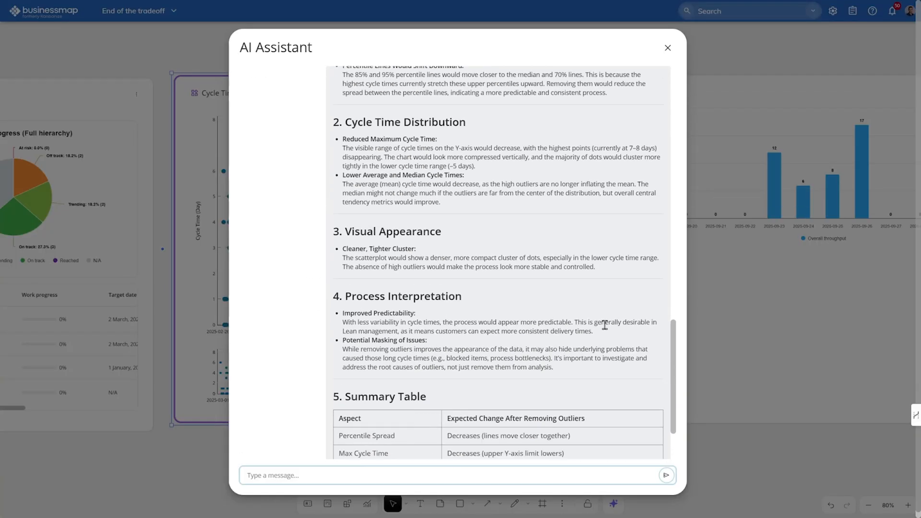
scroll("down", 3)
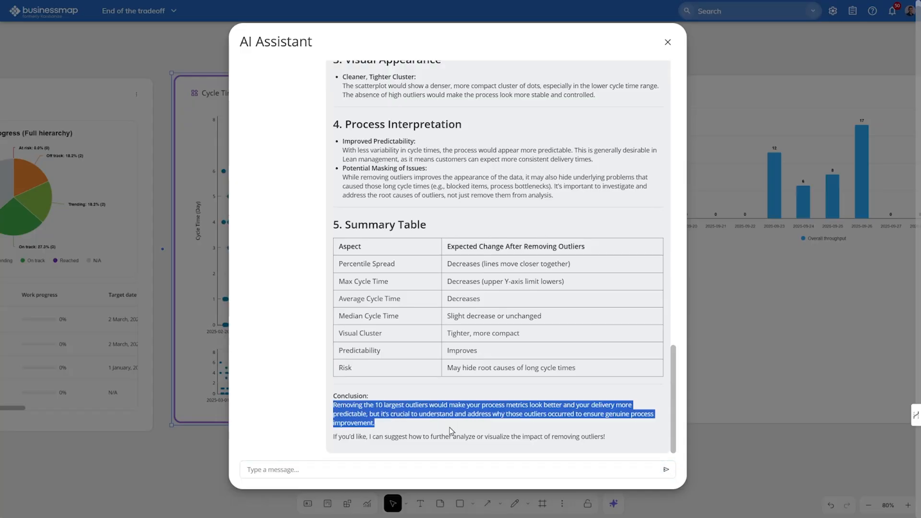
mouse_move(580, 388)
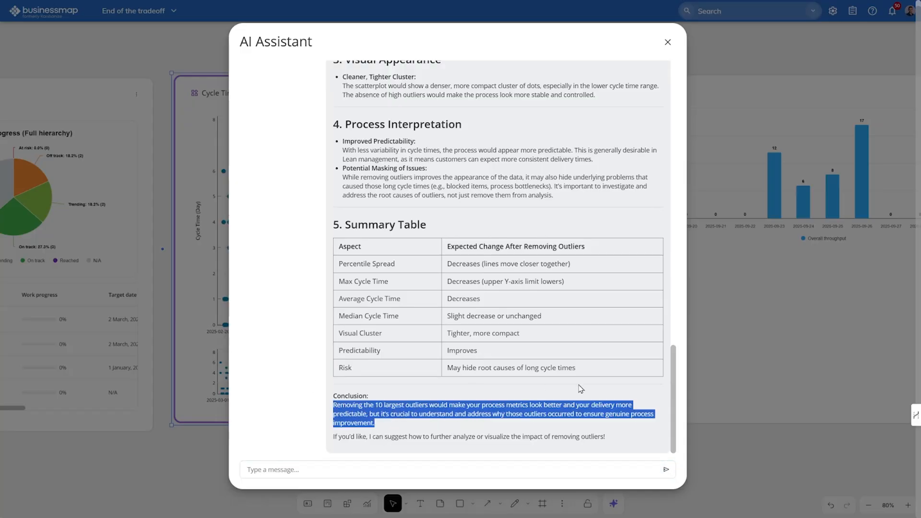
left_click(667, 41)
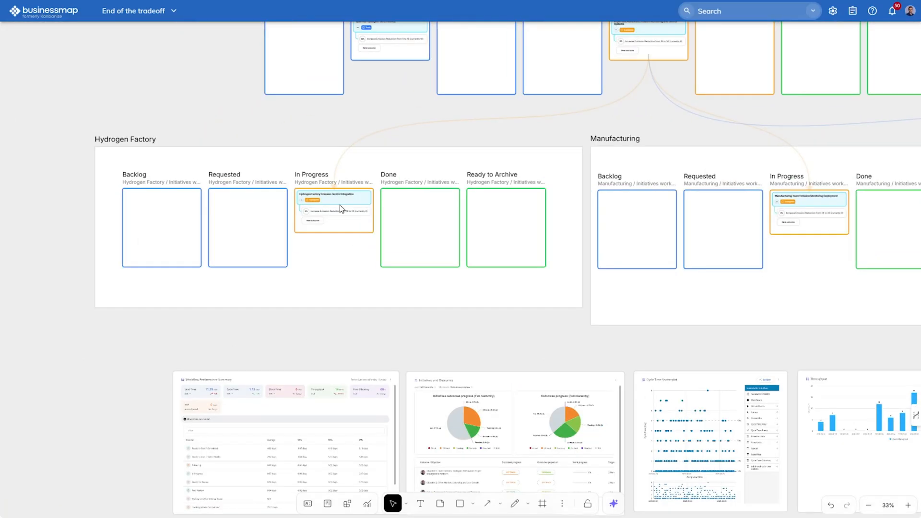
On the Hydrogen Factory Emission Control Integration card, ask the AI what the card is about and its goals.
left_click(333, 200)
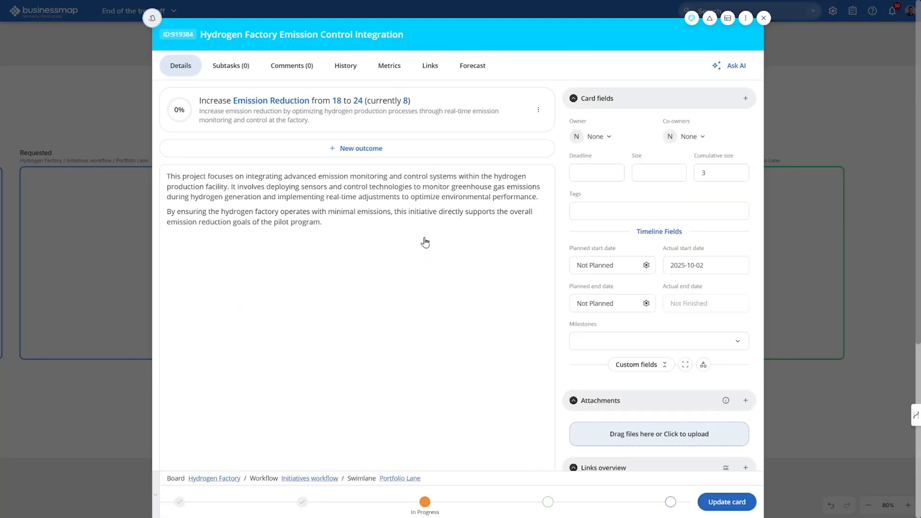
left_click(734, 65)
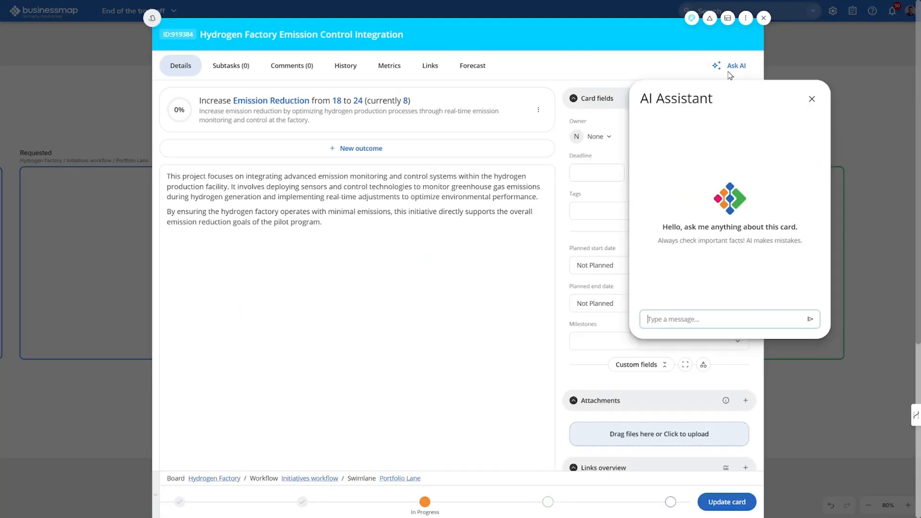
type("What is this card about?")
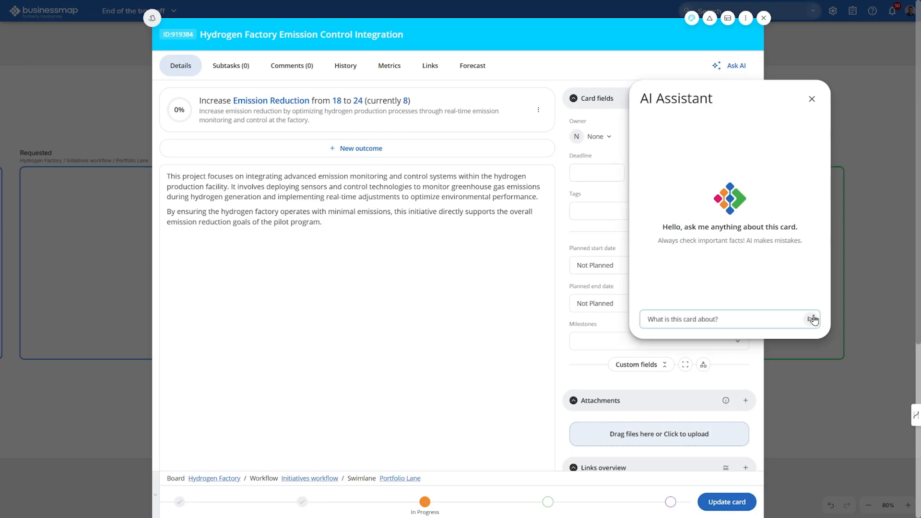
left_click(812, 318)
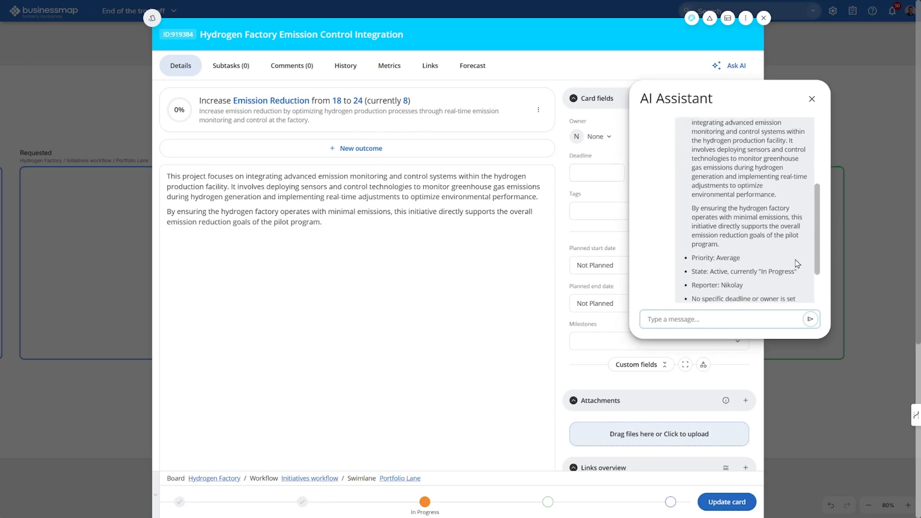
type("What goels")
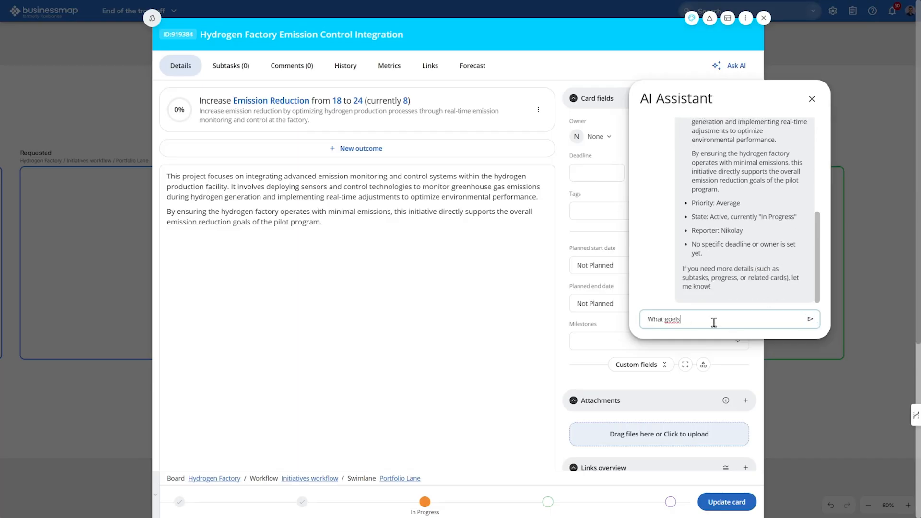
left_click(810, 318)
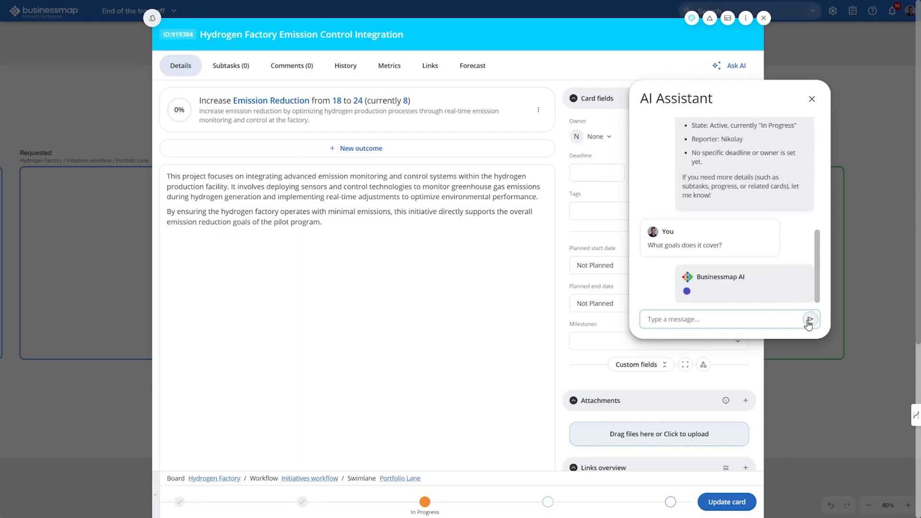
Ask the AI when the card was created, then close the assistant and the card.
left_click(809, 318)
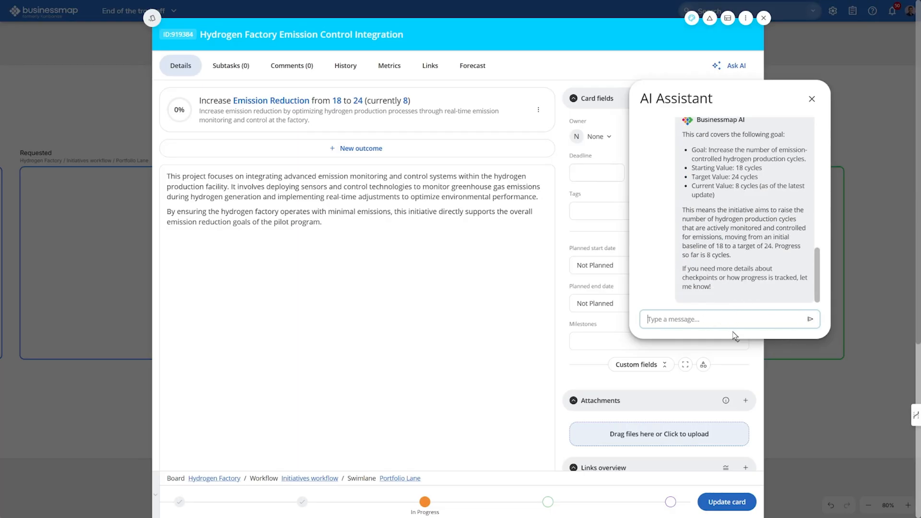
type("When was the card created?")
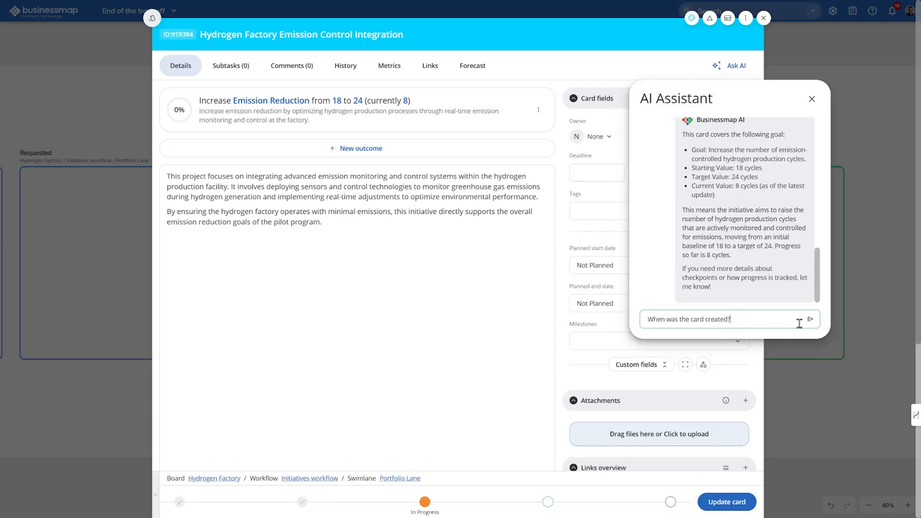
left_click(809, 318)
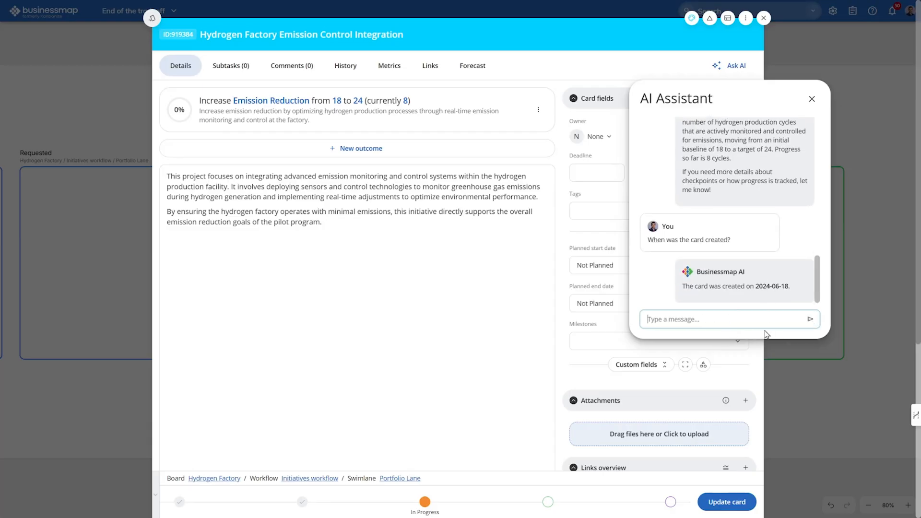
type("What is the top activity I should f")
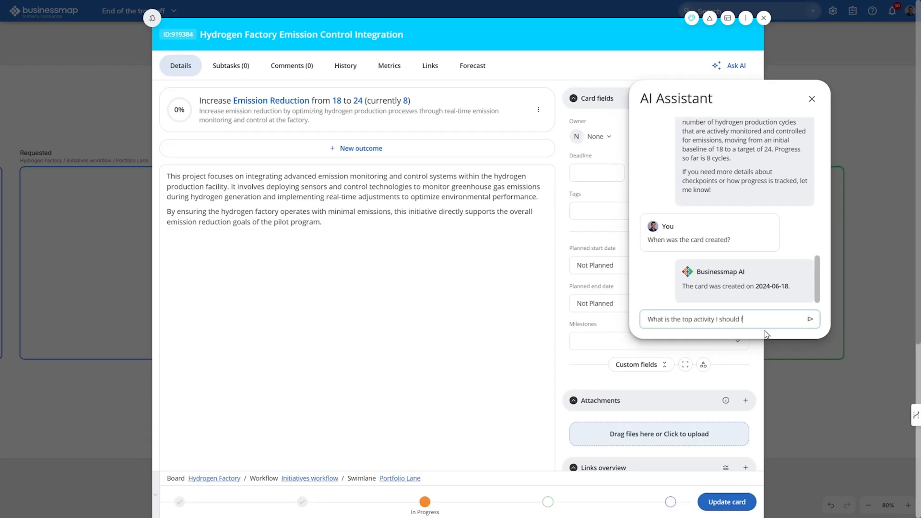
left_click(810, 318)
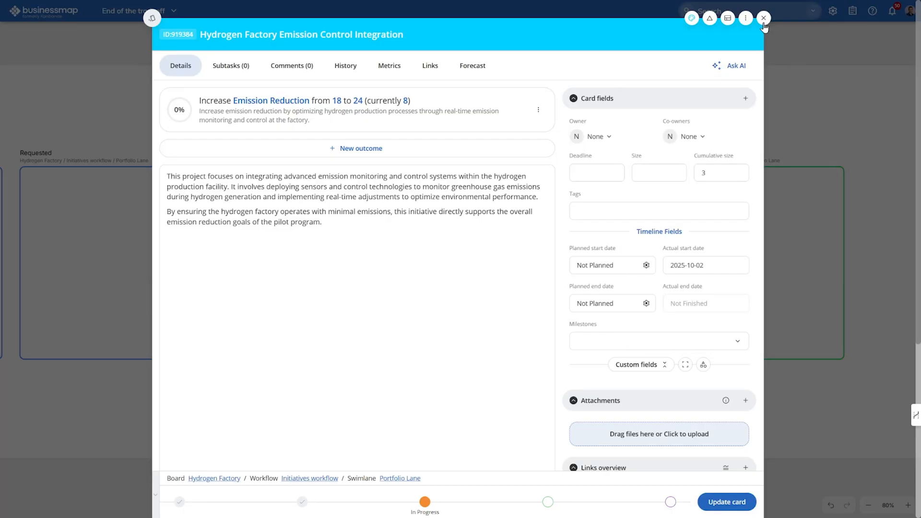
left_click(762, 17)
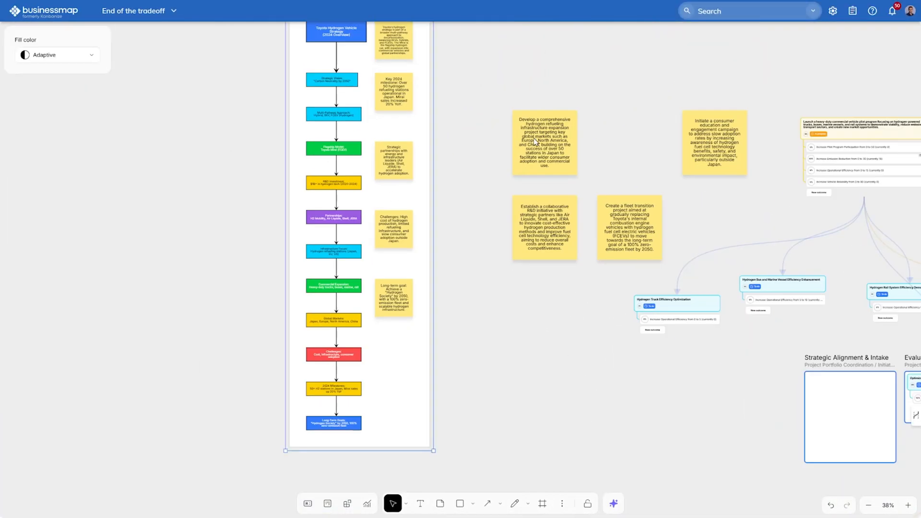
Select the heavy-duty vehicle pilot program card and pan toward the Cycle Time Scatterplot and Throughput widgets.
left_click(543, 142)
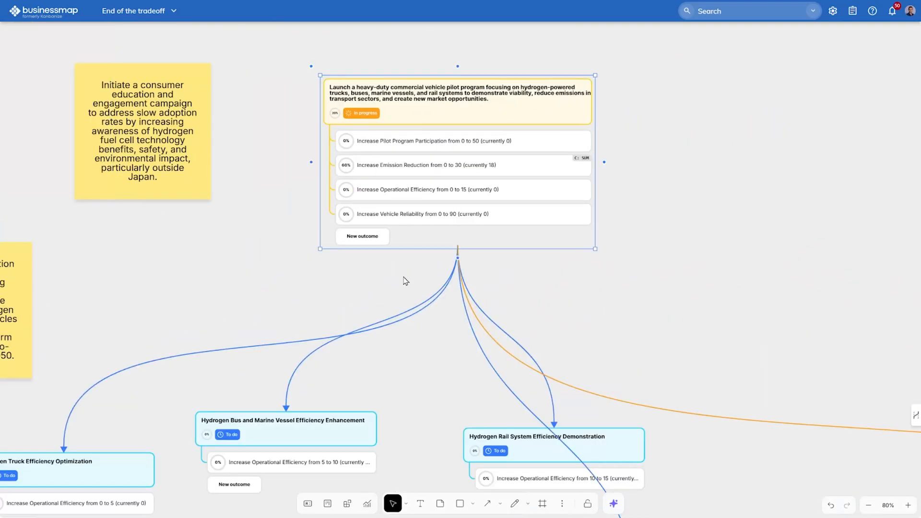
scroll("down", 3)
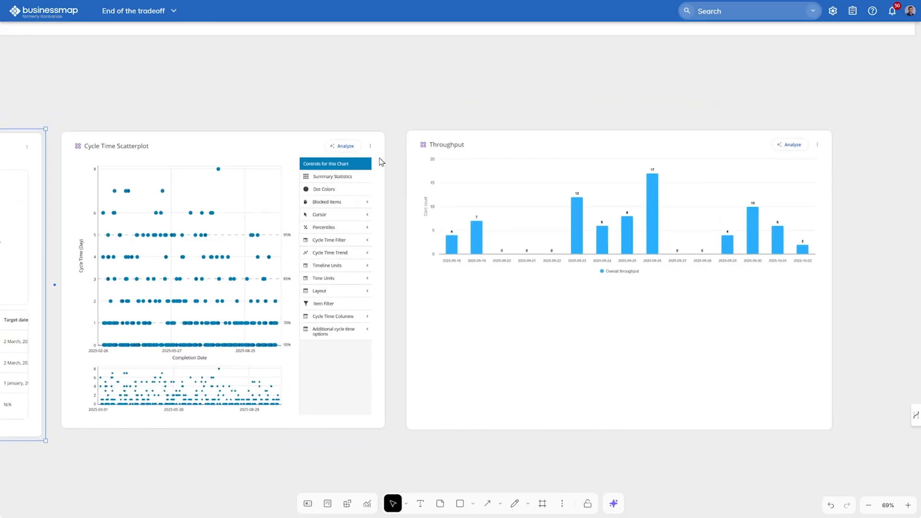
mouse_move(793, 182)
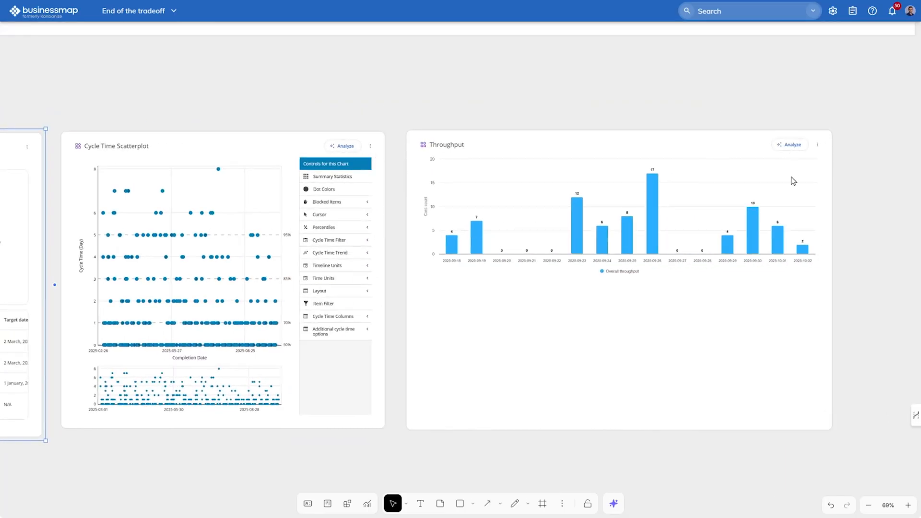